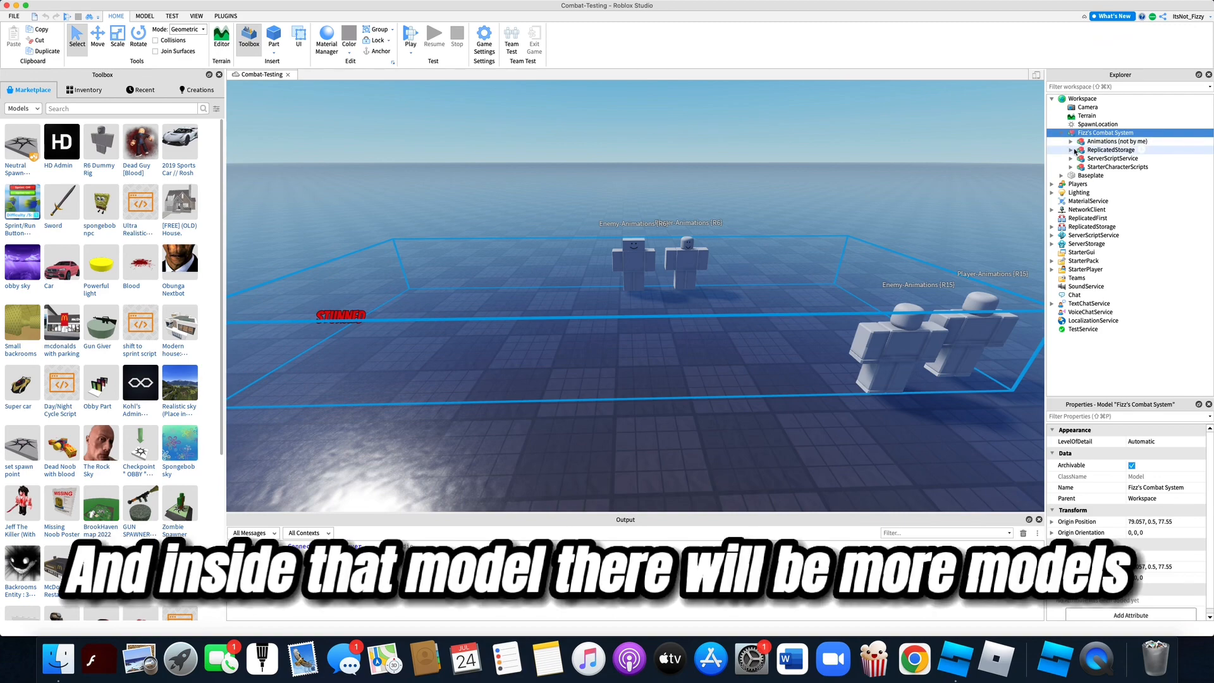
# Move the combat model's ReplicatedStorage and ServerScriptService groups into the game's services and ungroup them
pyautogui.click(1112, 159)
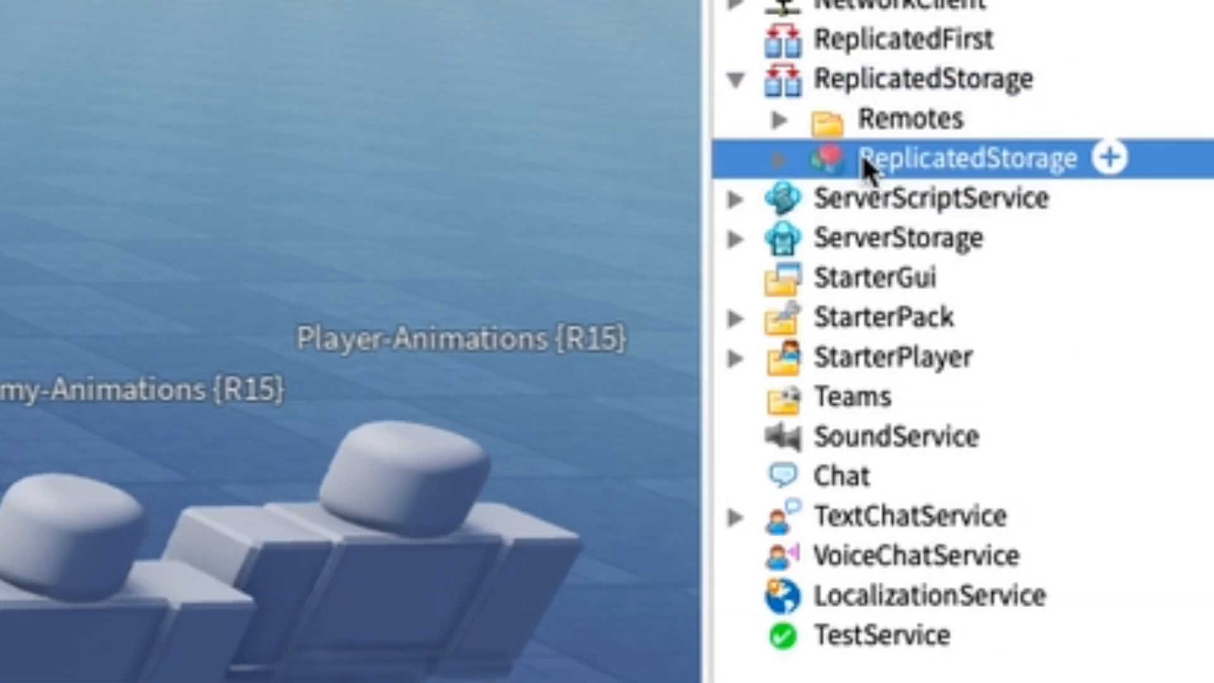
pyautogui.moveTo(960, 151)
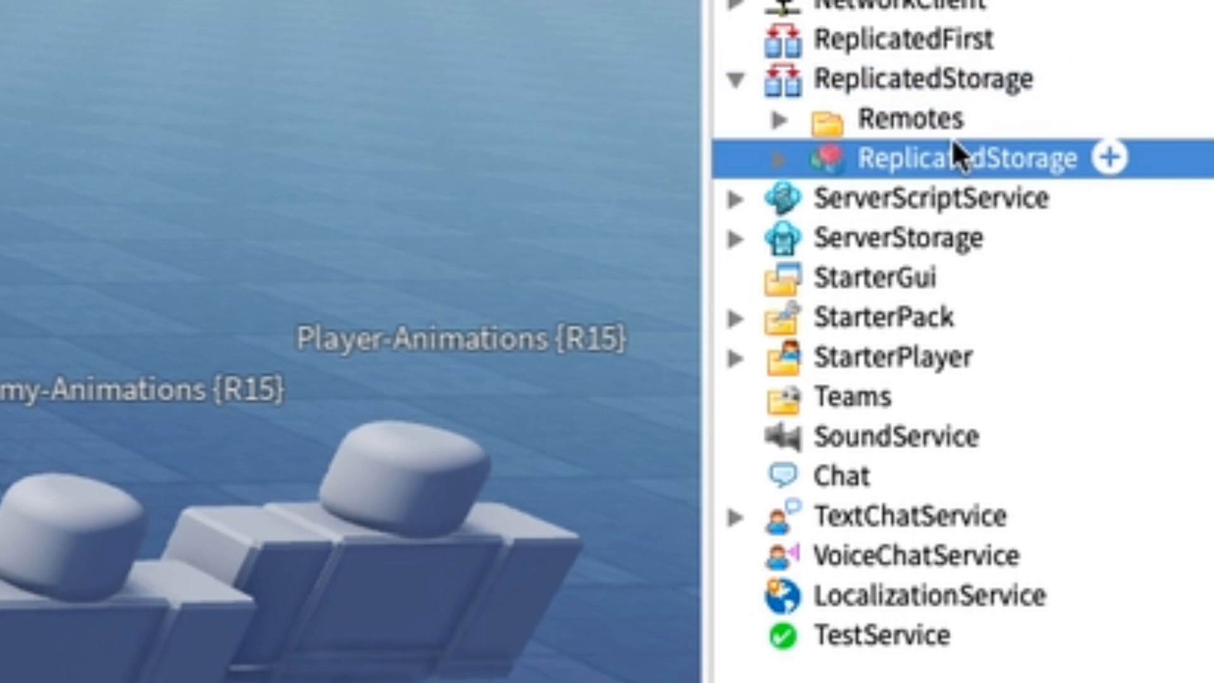
pyautogui.rightClick(959, 157)
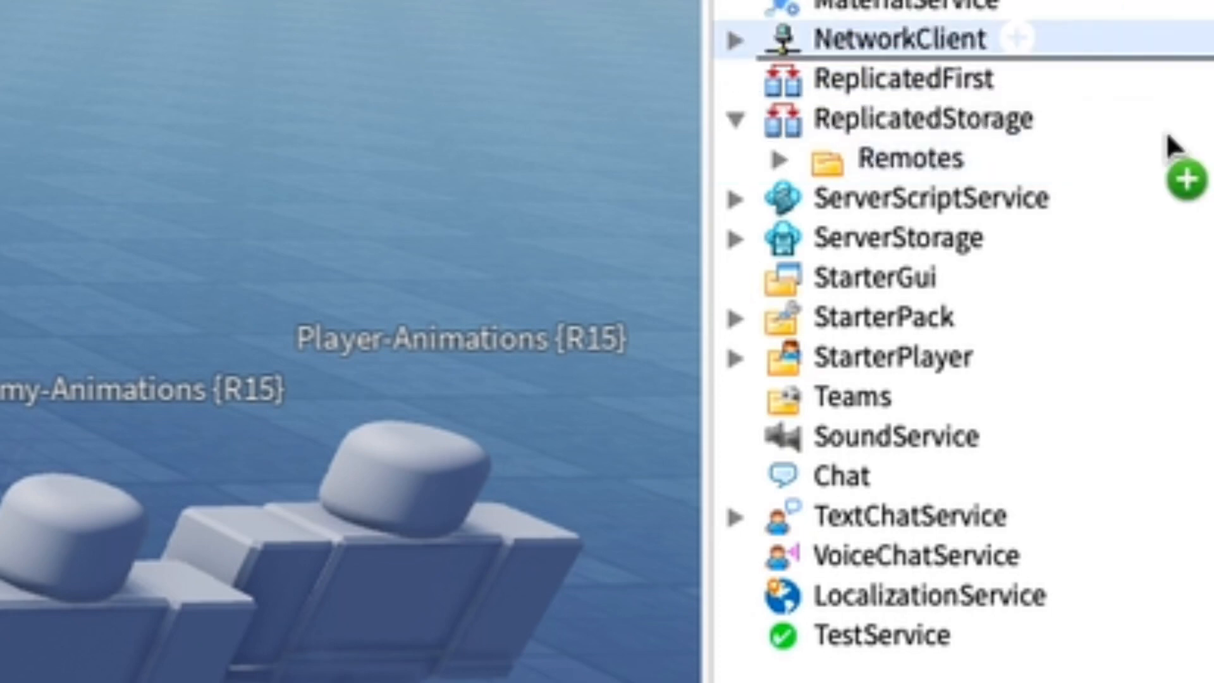
pyautogui.rightClick(929, 397)
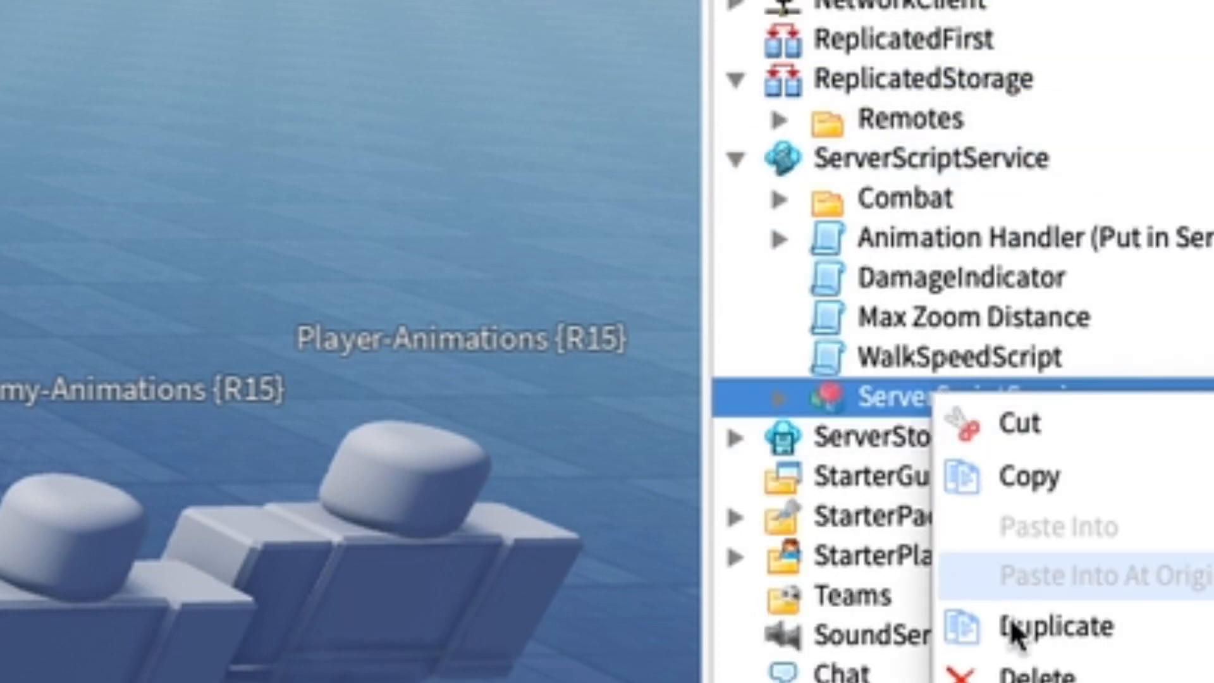
pyautogui.click(1055, 625)
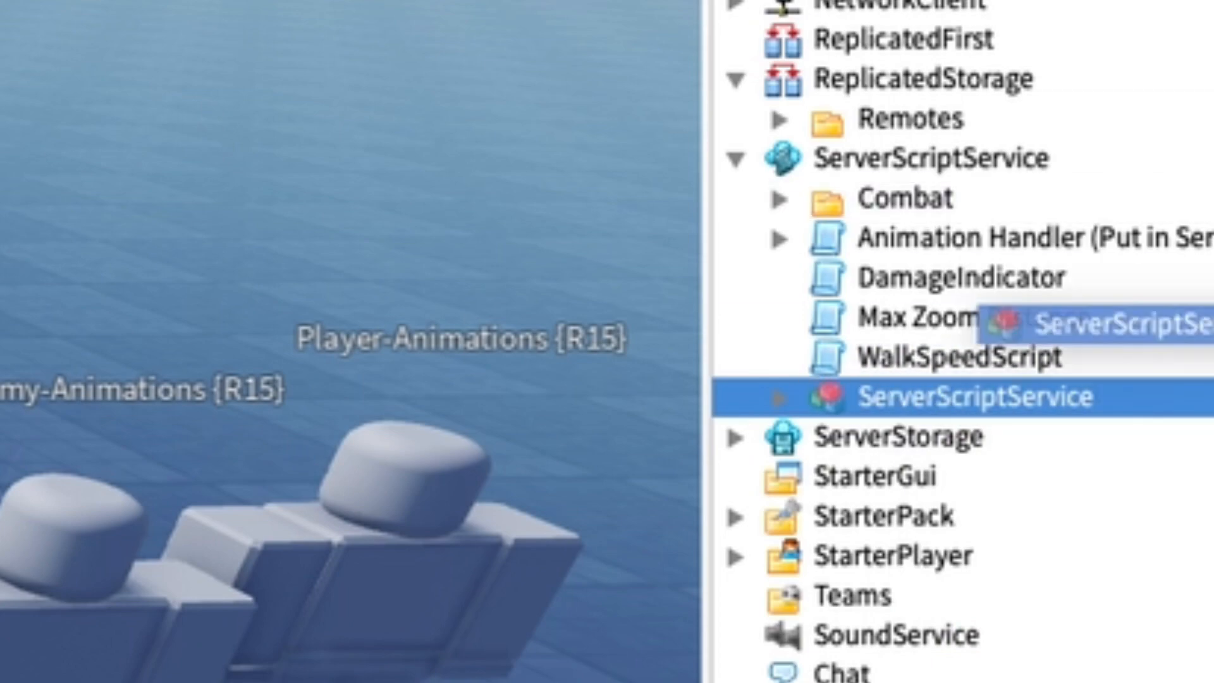
pyautogui.click(734, 158)
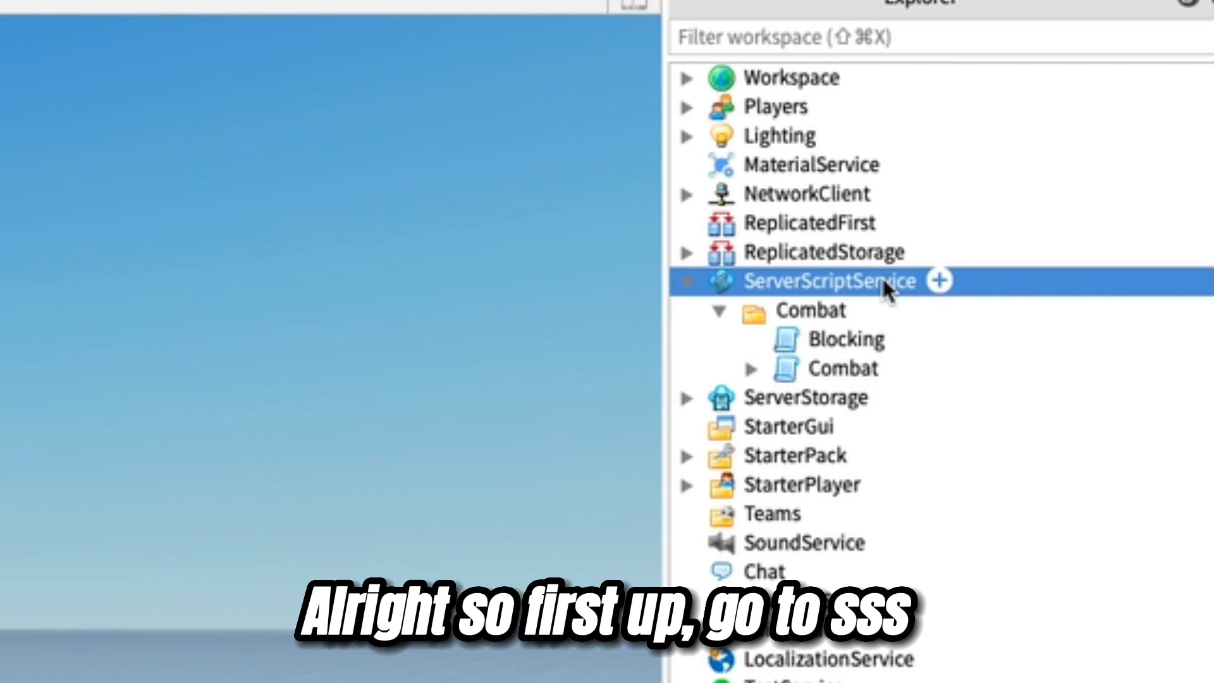
# Expand ServerScriptService > Combat > Combat script > Animations in Explorer
pyautogui.click(811, 310)
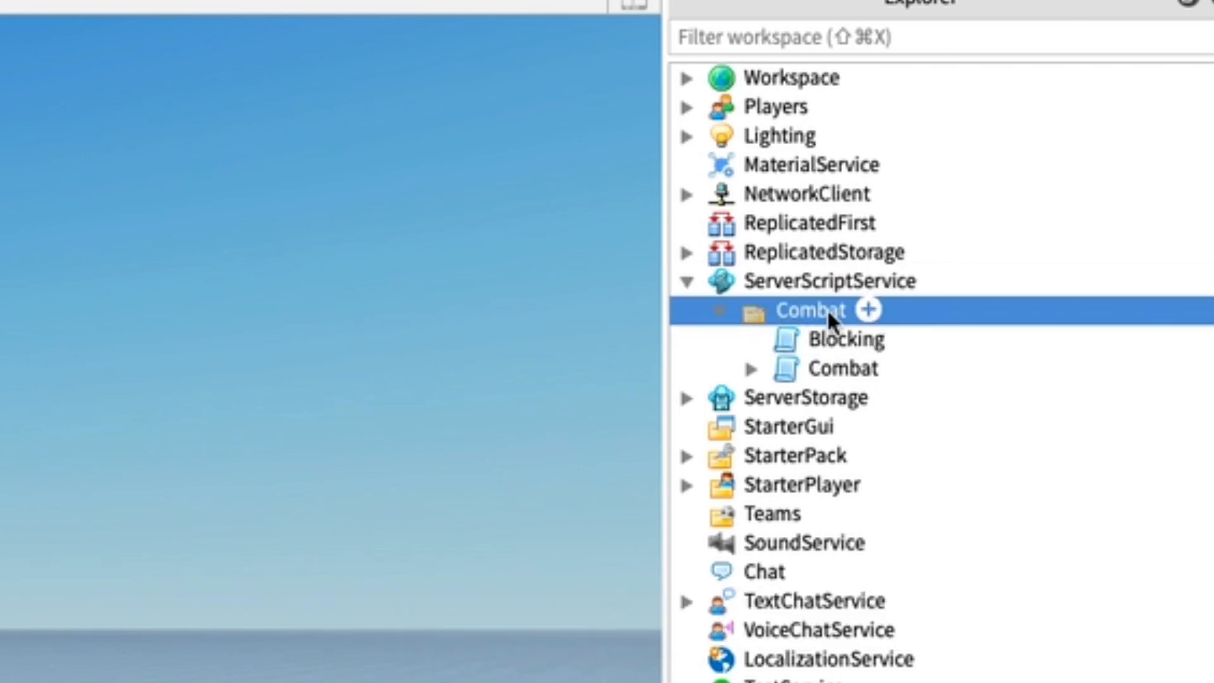
pyautogui.click(842, 368)
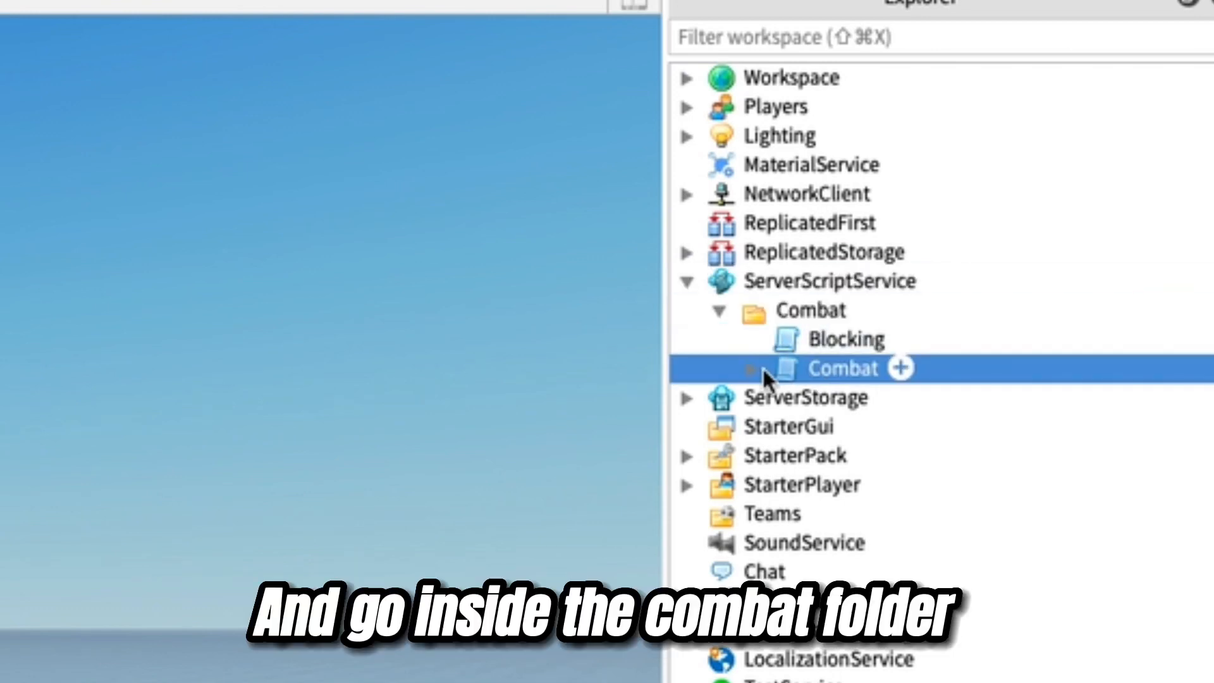
pyautogui.click(755, 368)
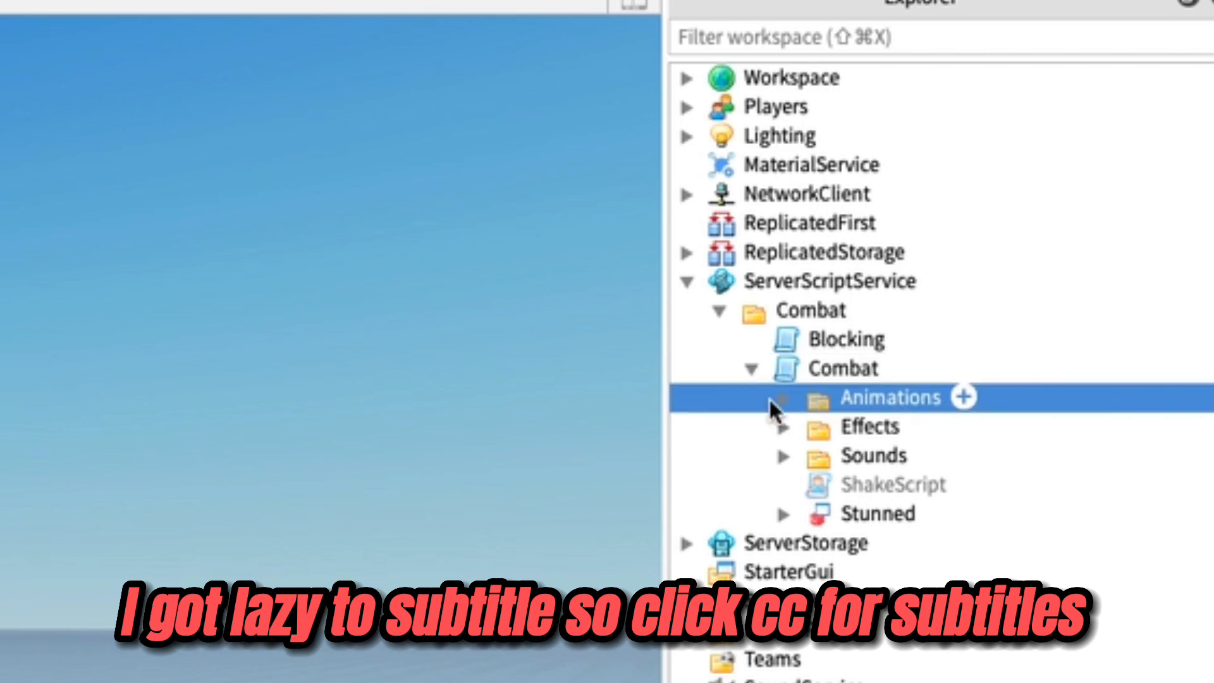
pyautogui.click(784, 397)
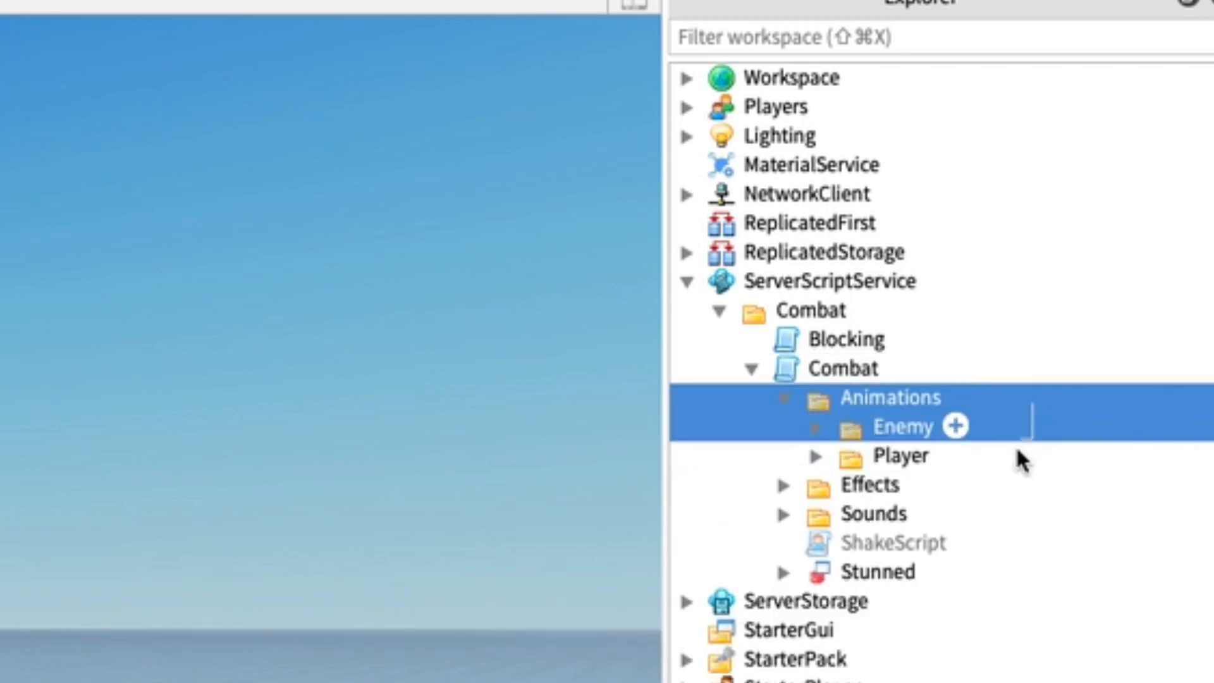
pyautogui.click(898, 455)
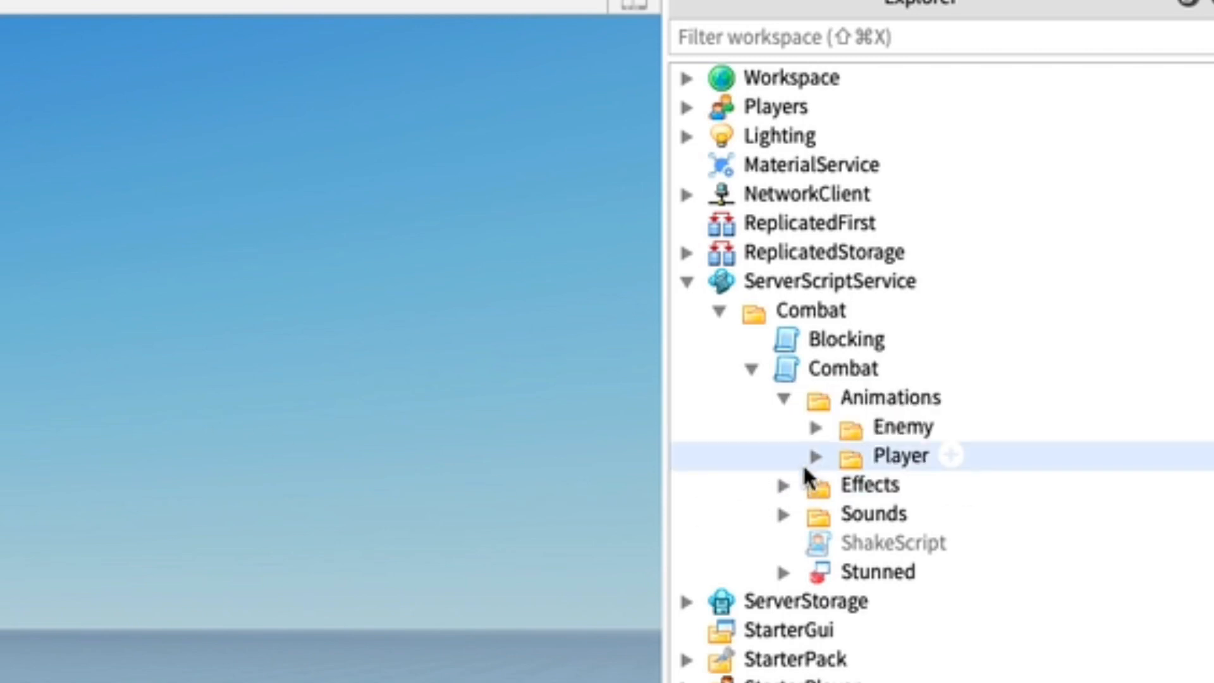
# Open the Player animations, select its five punches, and compare with the Enemy set
pyautogui.click(815, 455)
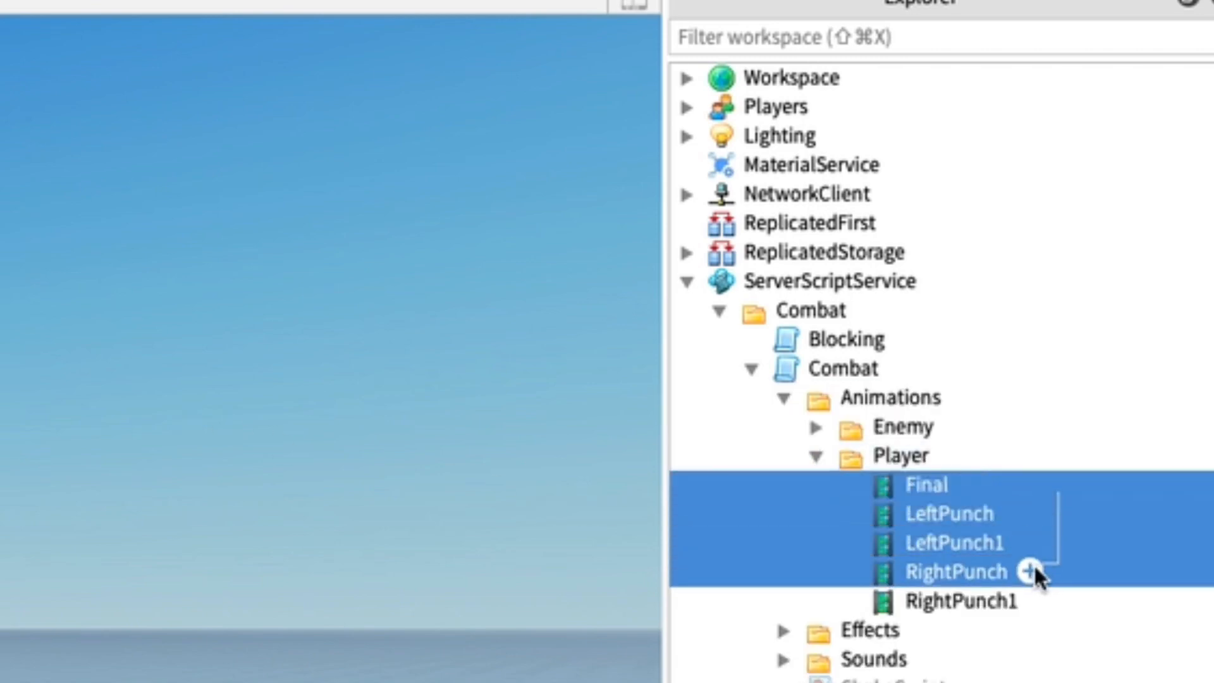
pyautogui.click(960, 601)
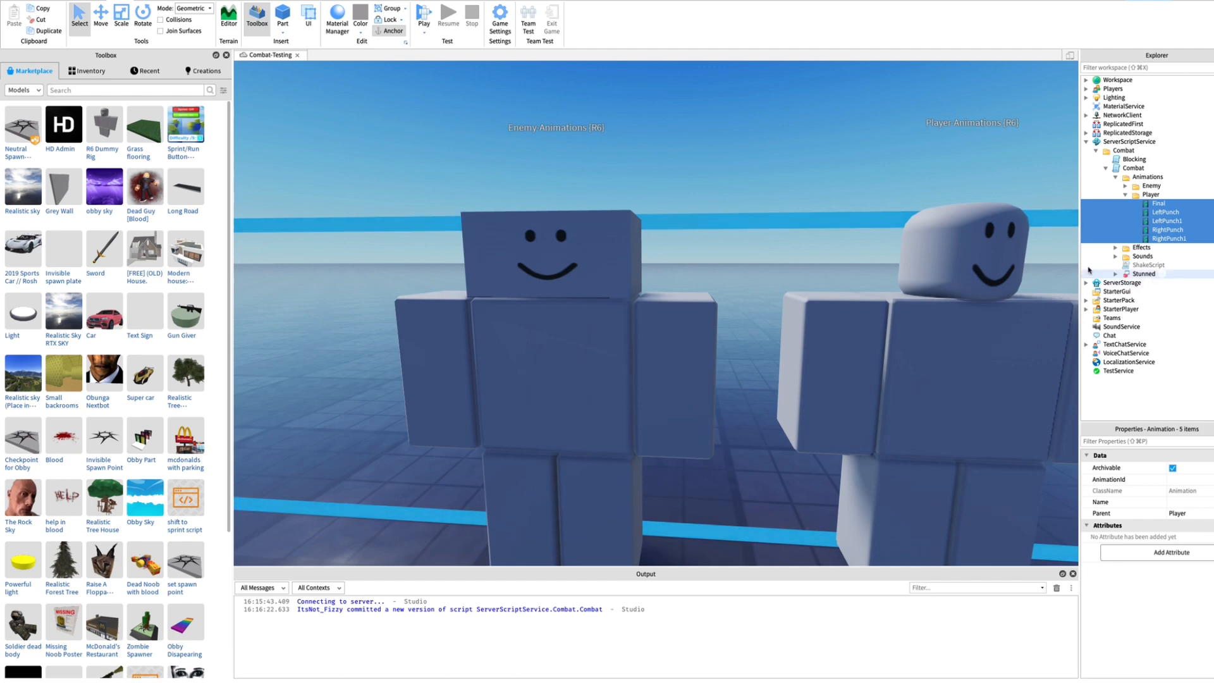
pyautogui.click(1151, 185)
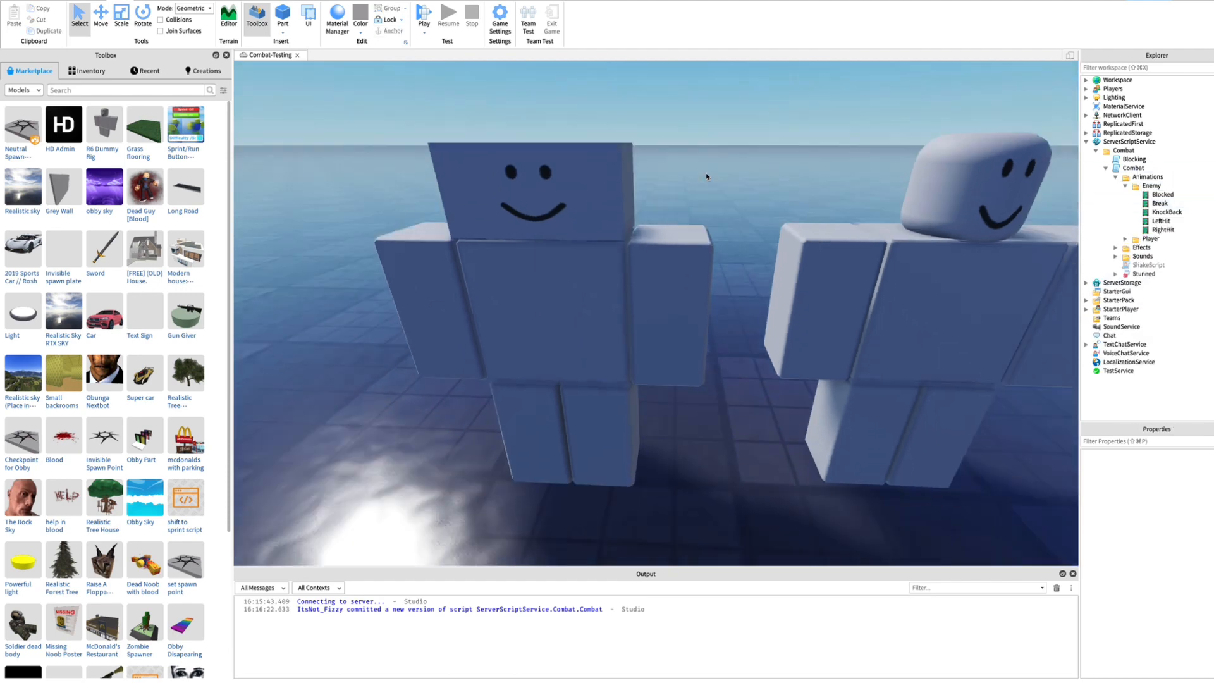
pyautogui.click(1127, 194)
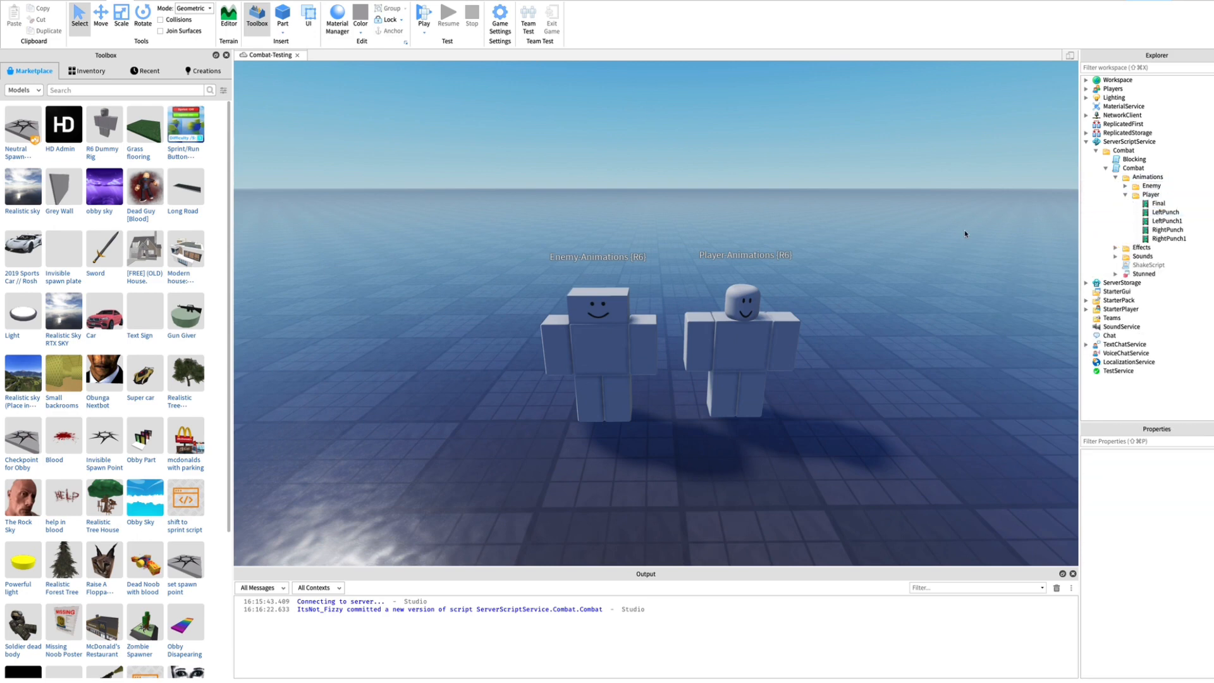
# Load LeftPunch in the Animation Editor and set its priority to Action
pyautogui.click(1139, 123)
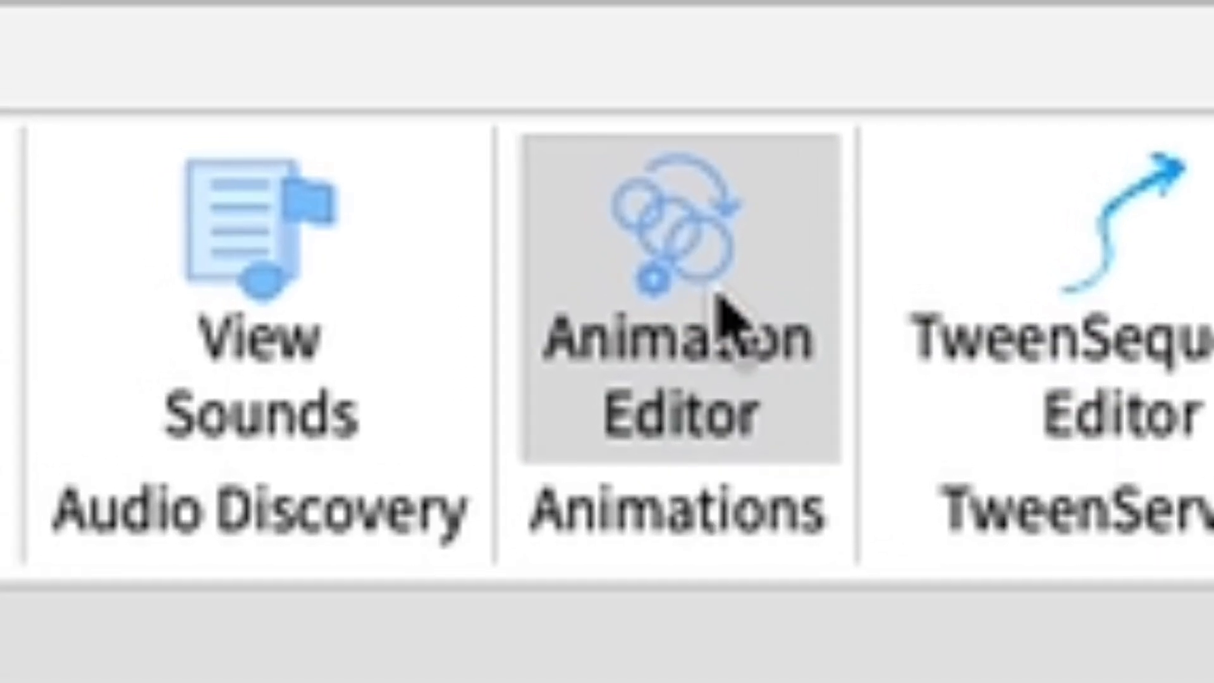
pyautogui.click(796, 21)
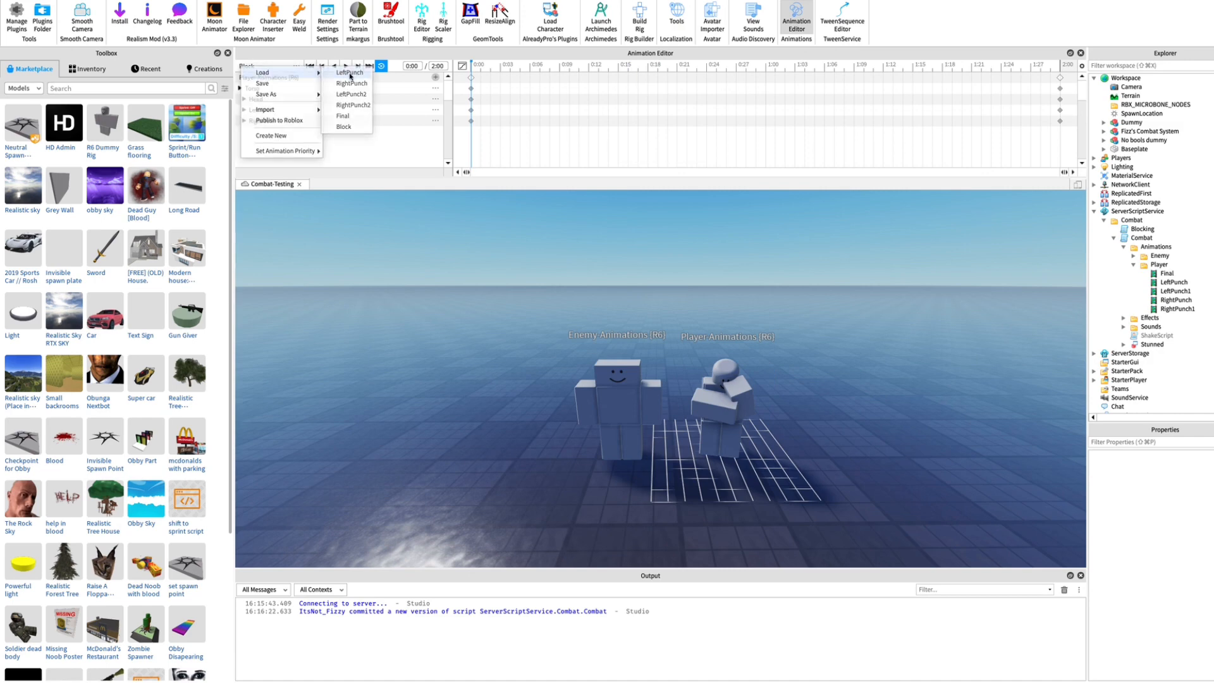
pyautogui.click(349, 72)
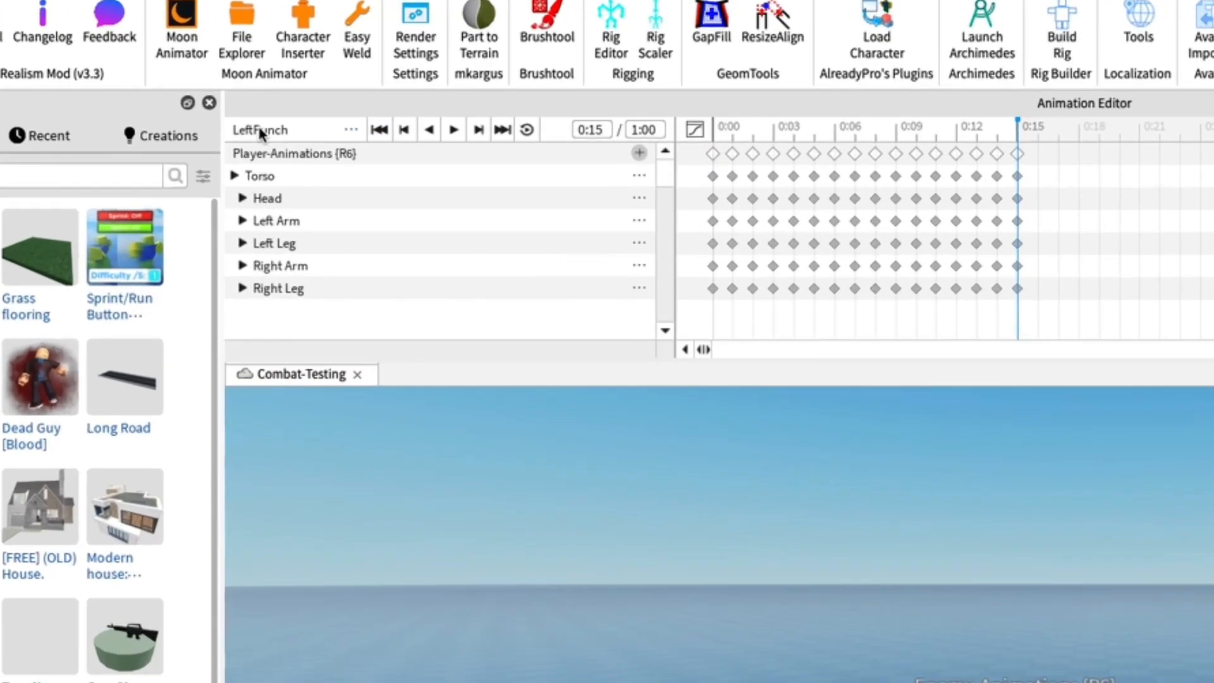
pyautogui.click(351, 129)
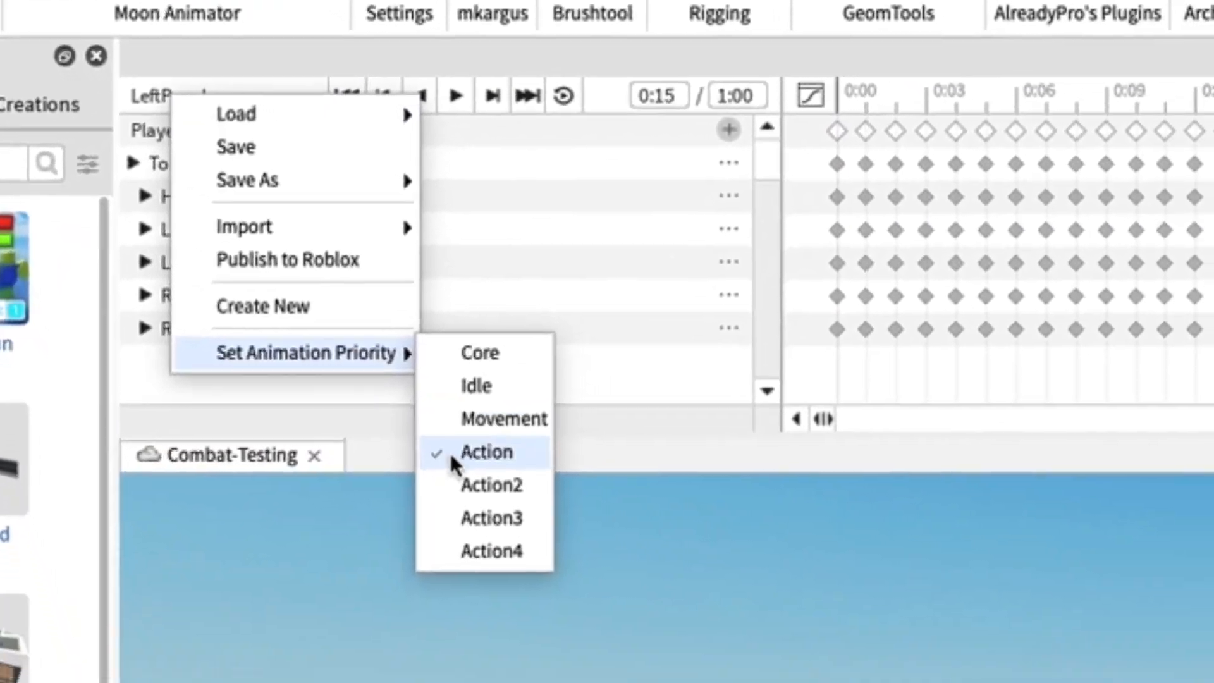
pyautogui.click(236, 147)
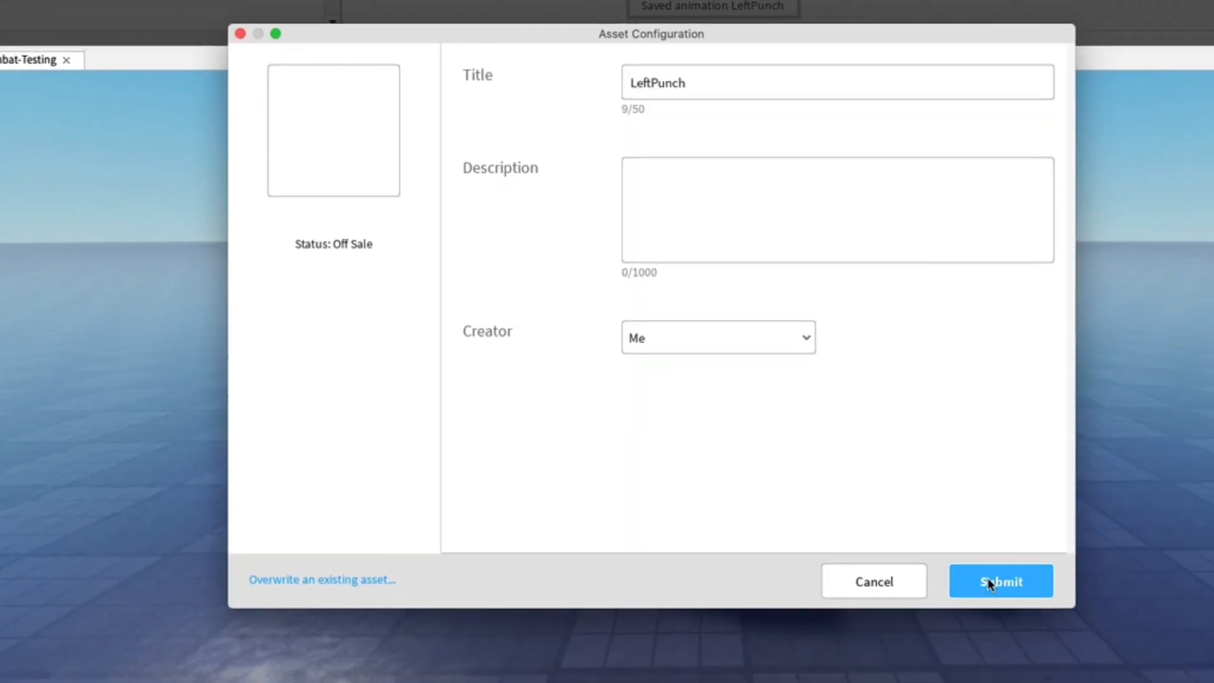
# Publish LeftPunch to Roblox and put the new ID into its AnimationId
pyautogui.click(1000, 580)
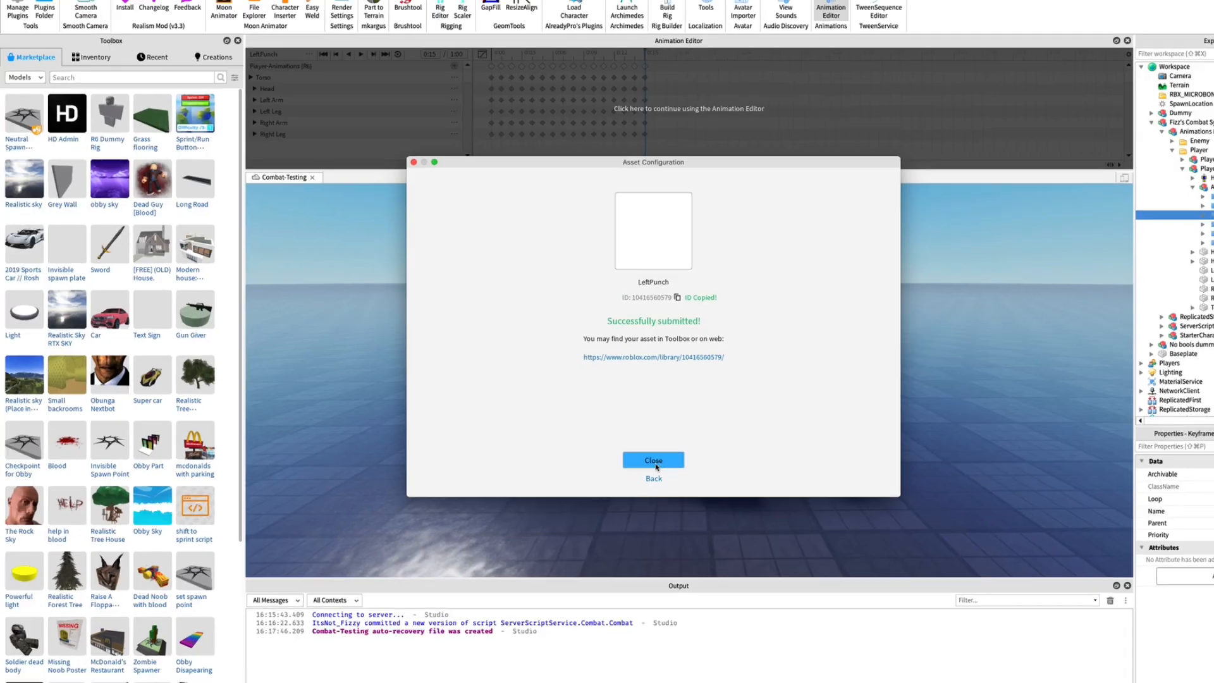
pyautogui.click(653, 460)
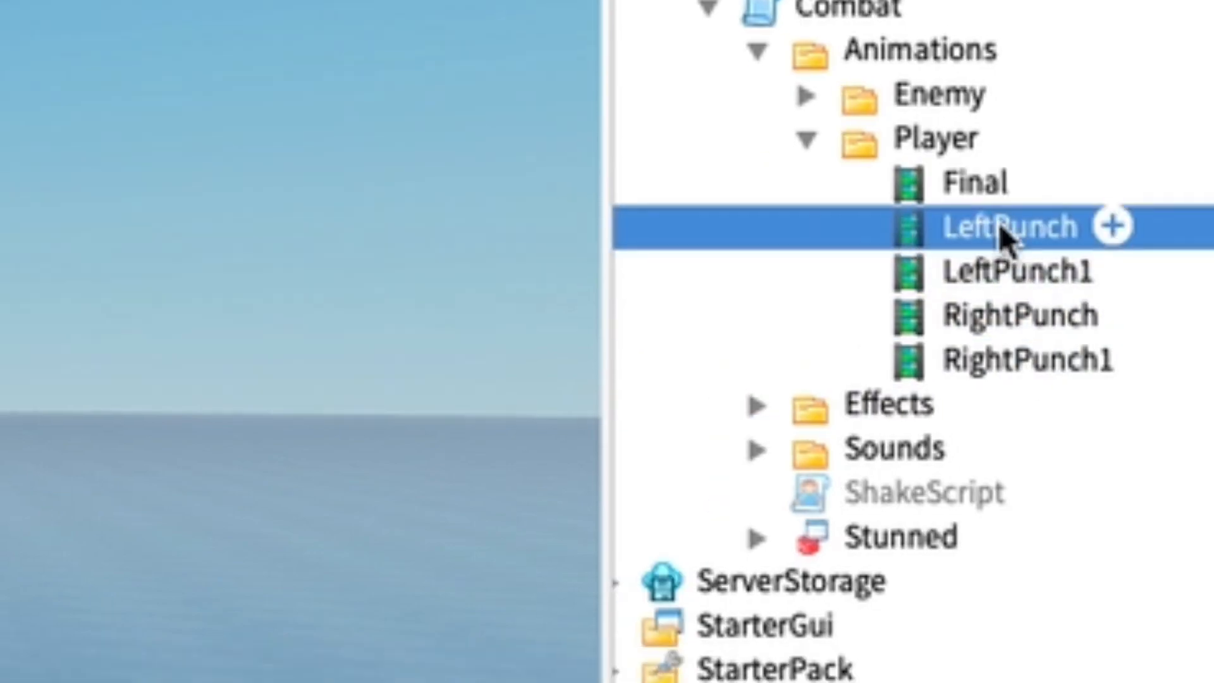
pyautogui.click(1014, 225)
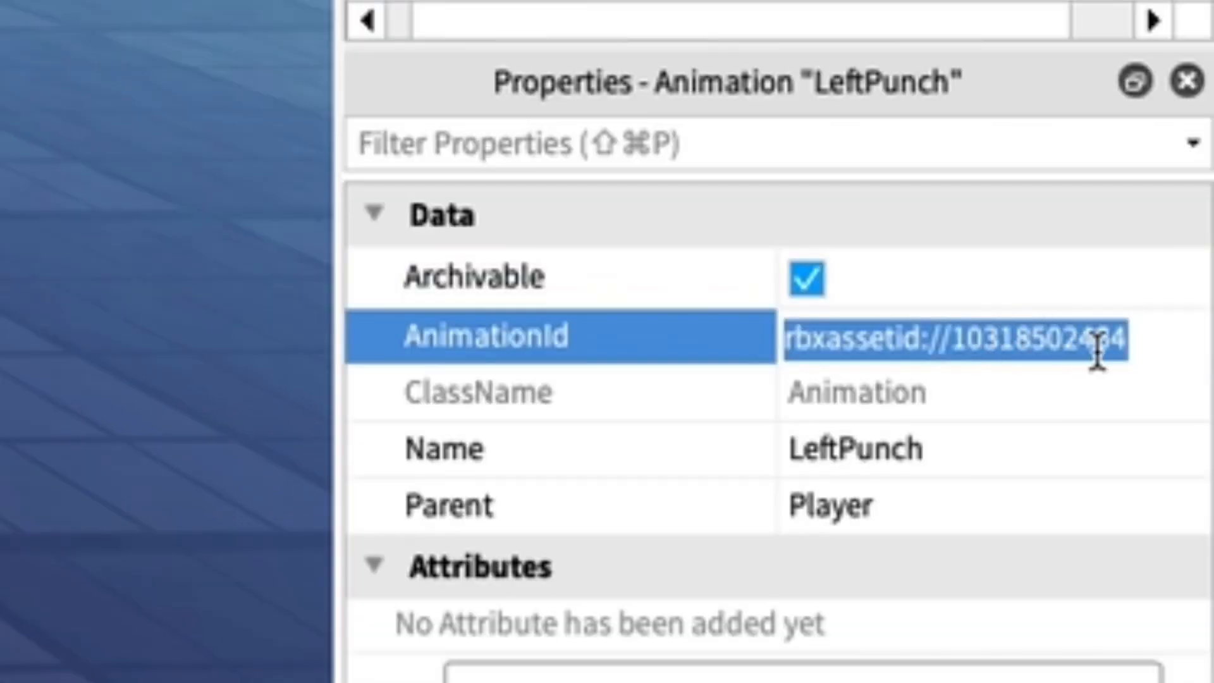
pyautogui.rightClick(952, 337)
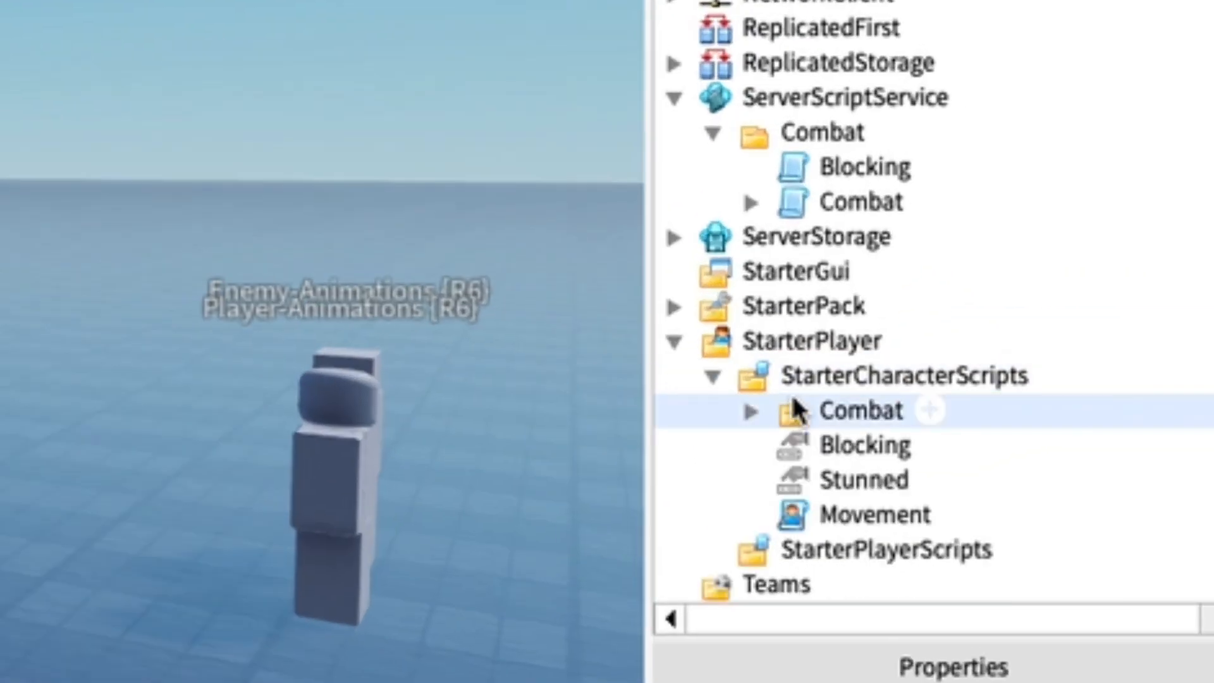
pyautogui.click(860, 410)
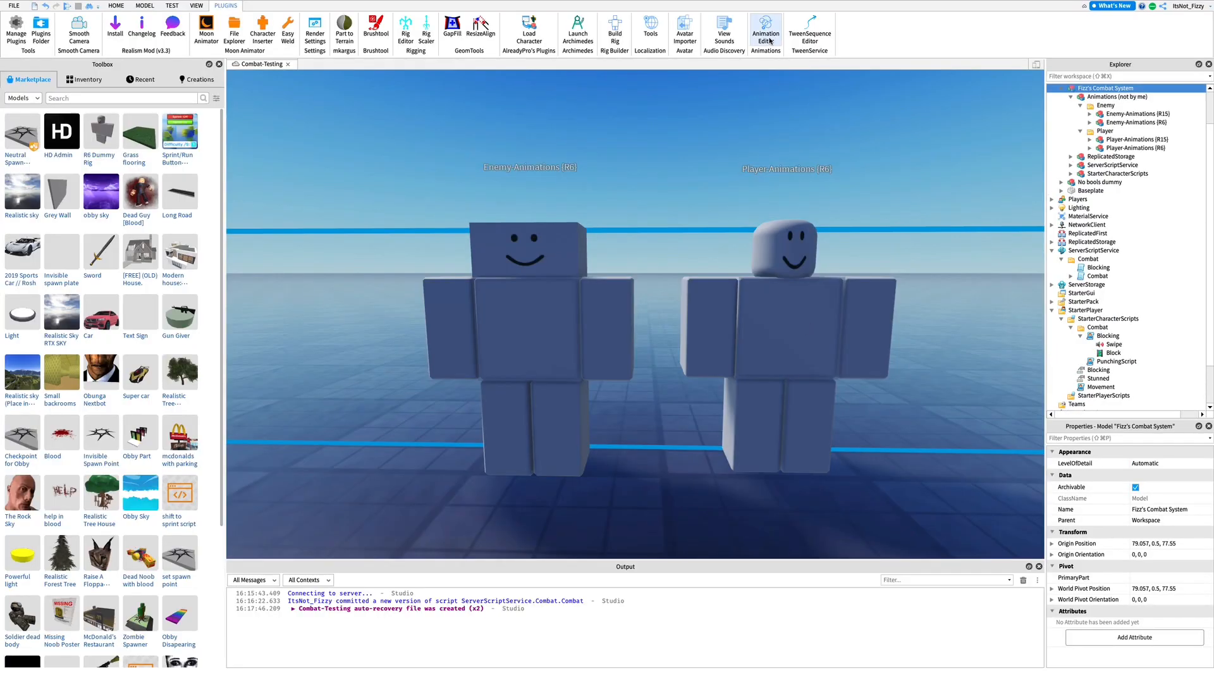
pyautogui.click(765, 33)
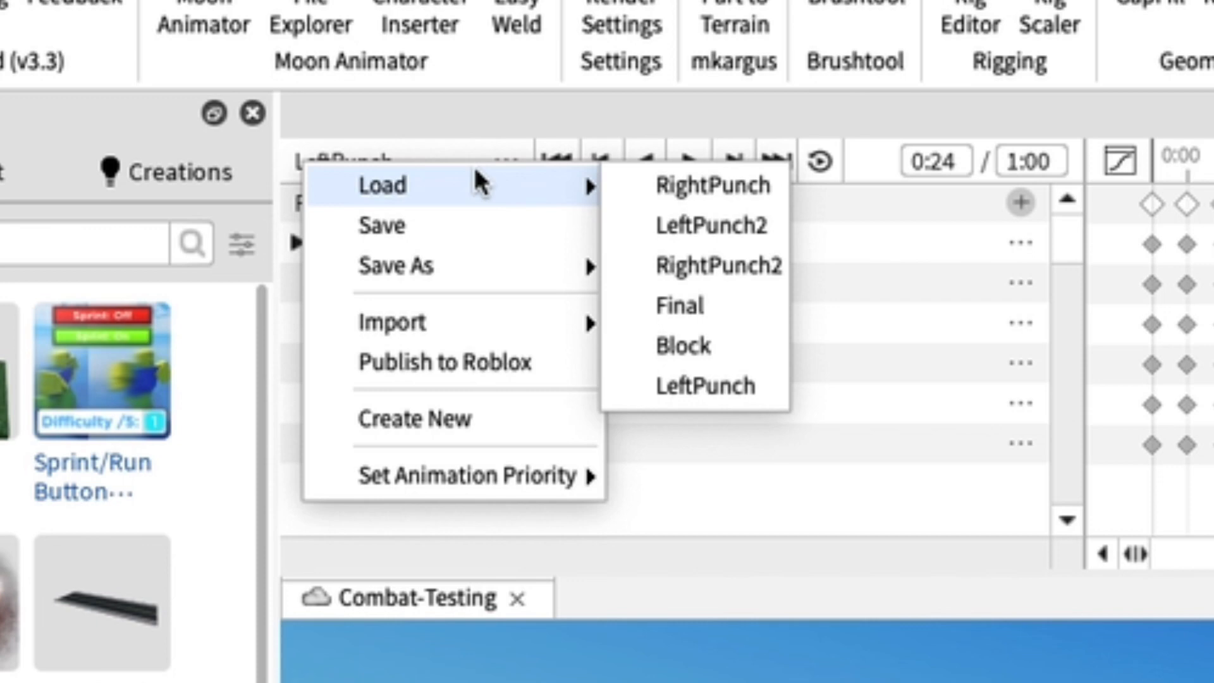
pyautogui.click(682, 346)
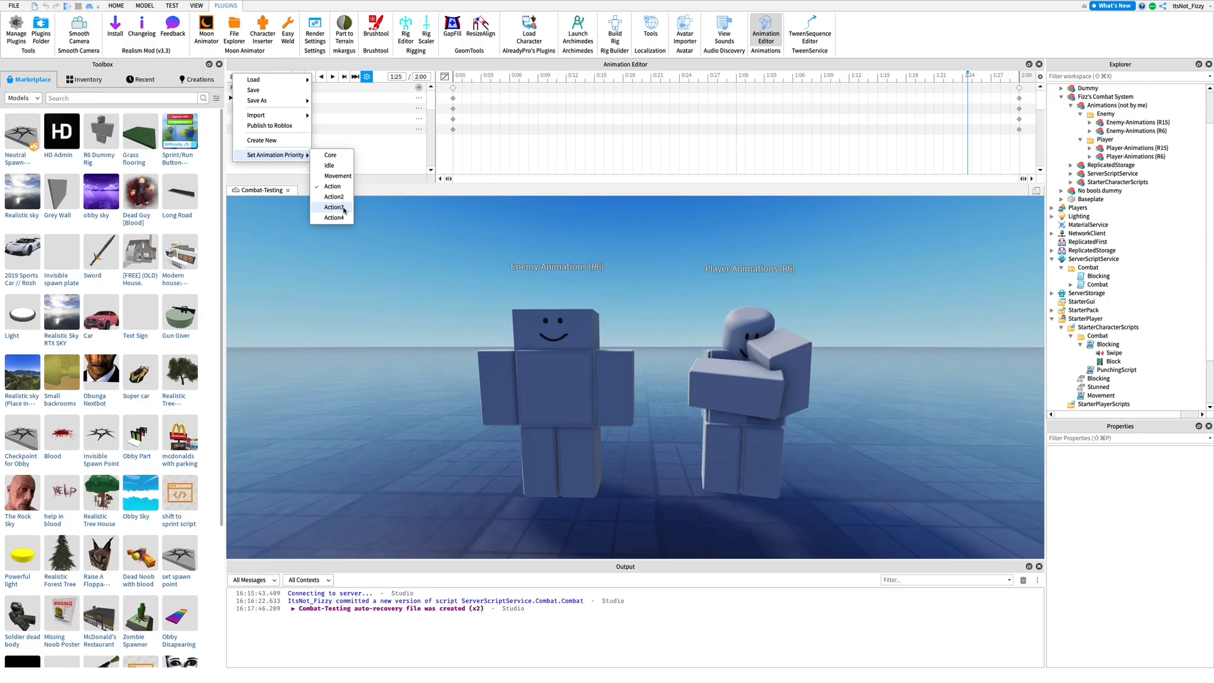
pyautogui.click(332, 186)
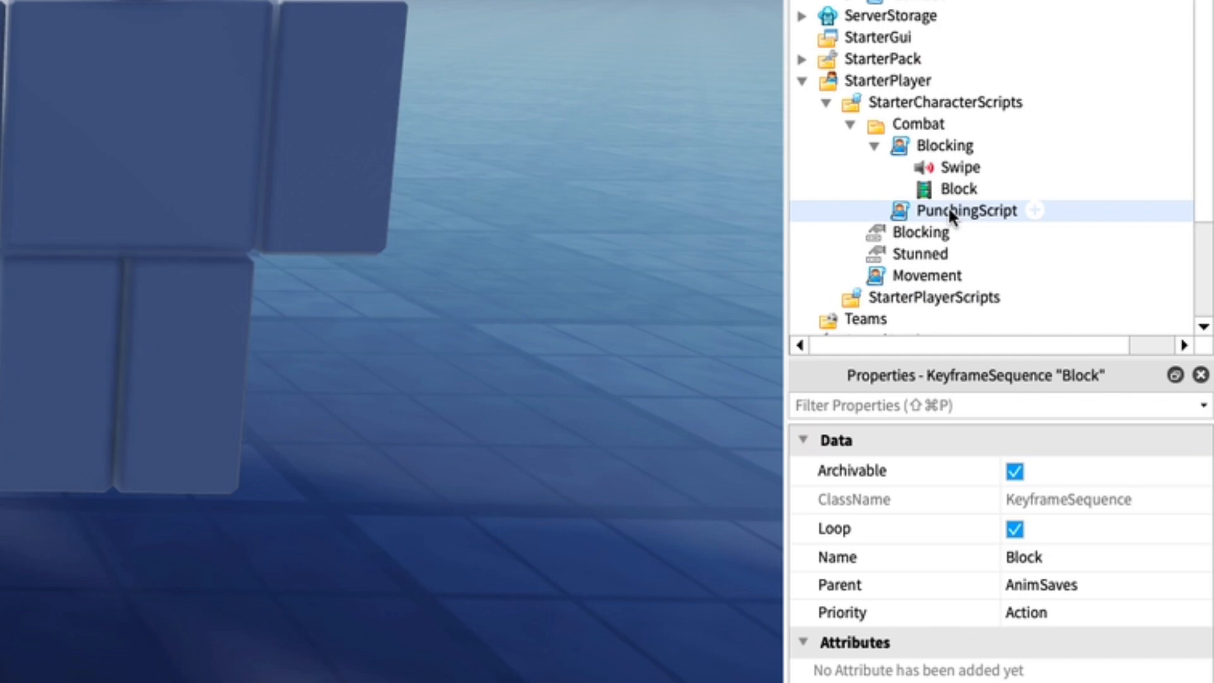
pyautogui.click(958, 189)
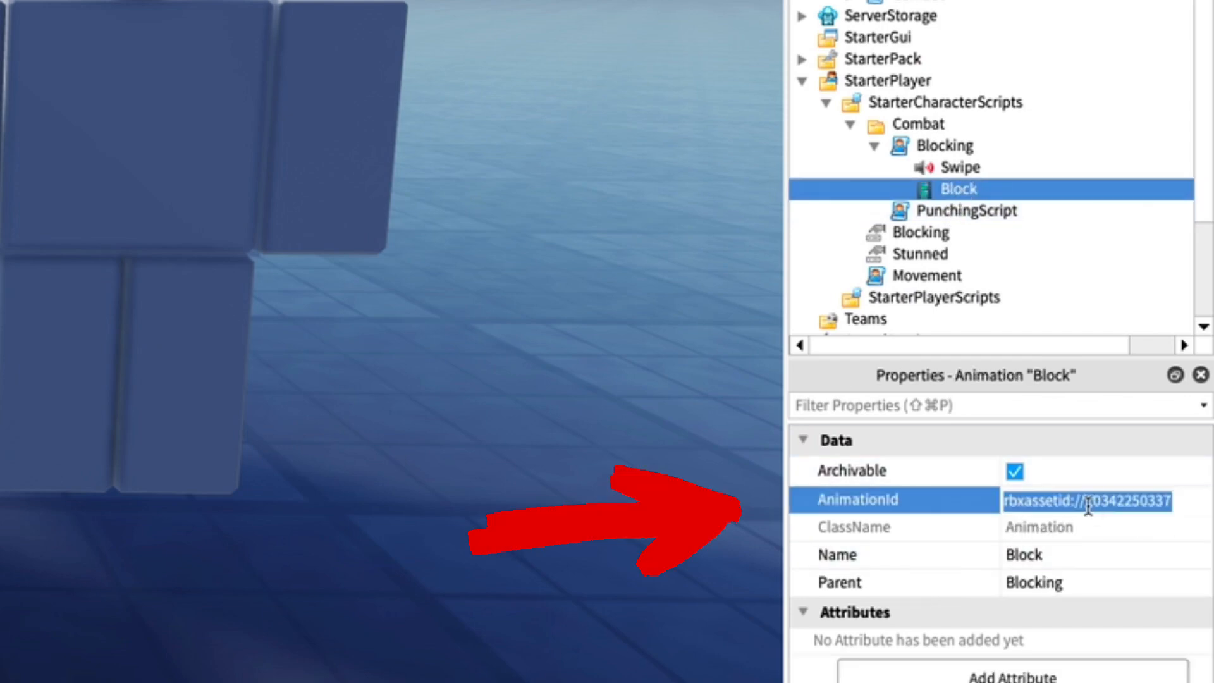
pyautogui.rightClick(1087, 501)
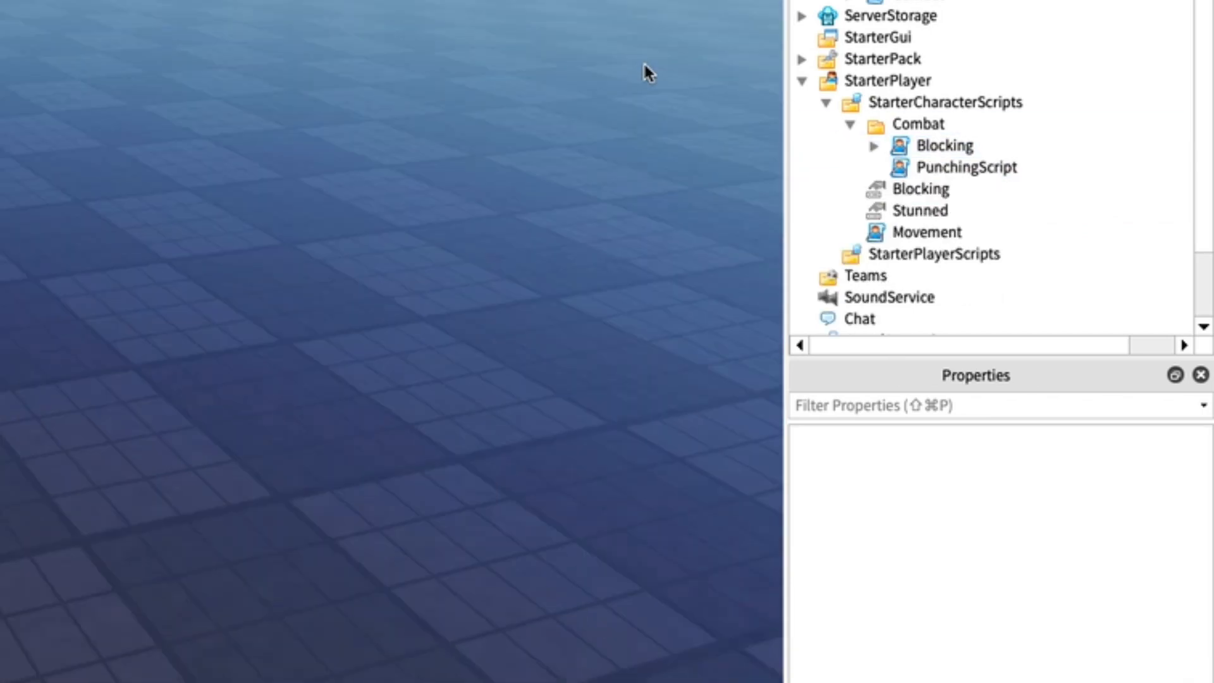
# Open the server Combat script from ServerScriptService > Combat
pyautogui.click(849, 124)
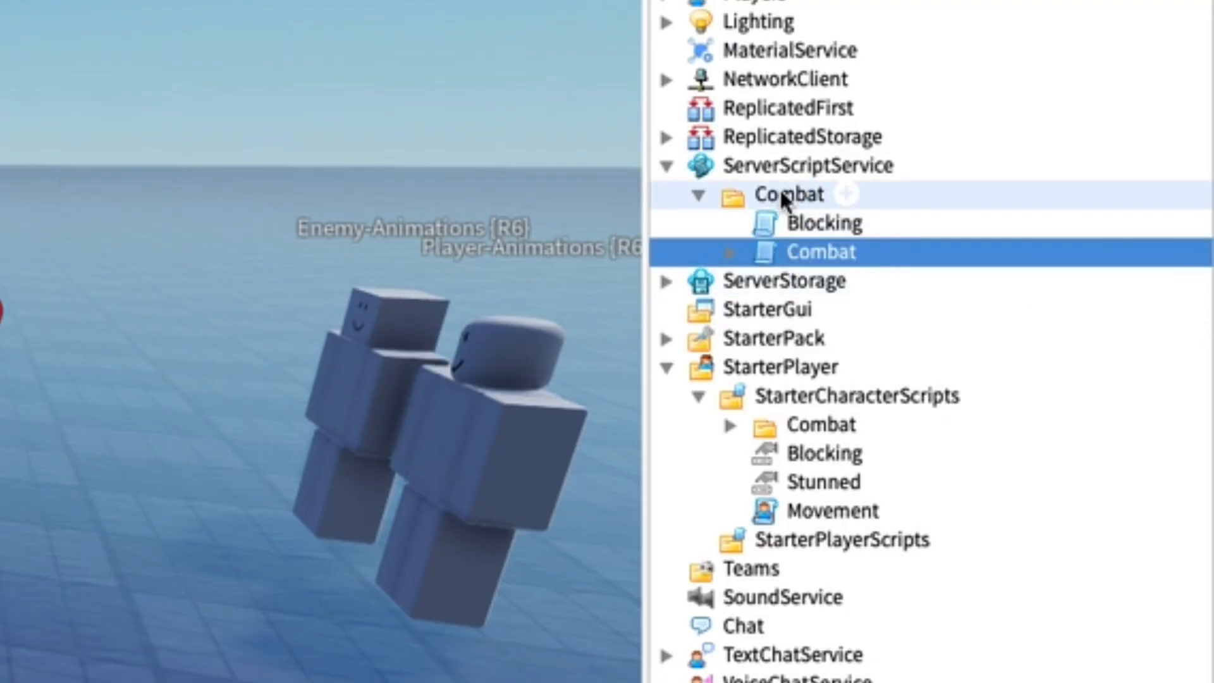
pyautogui.click(729, 252)
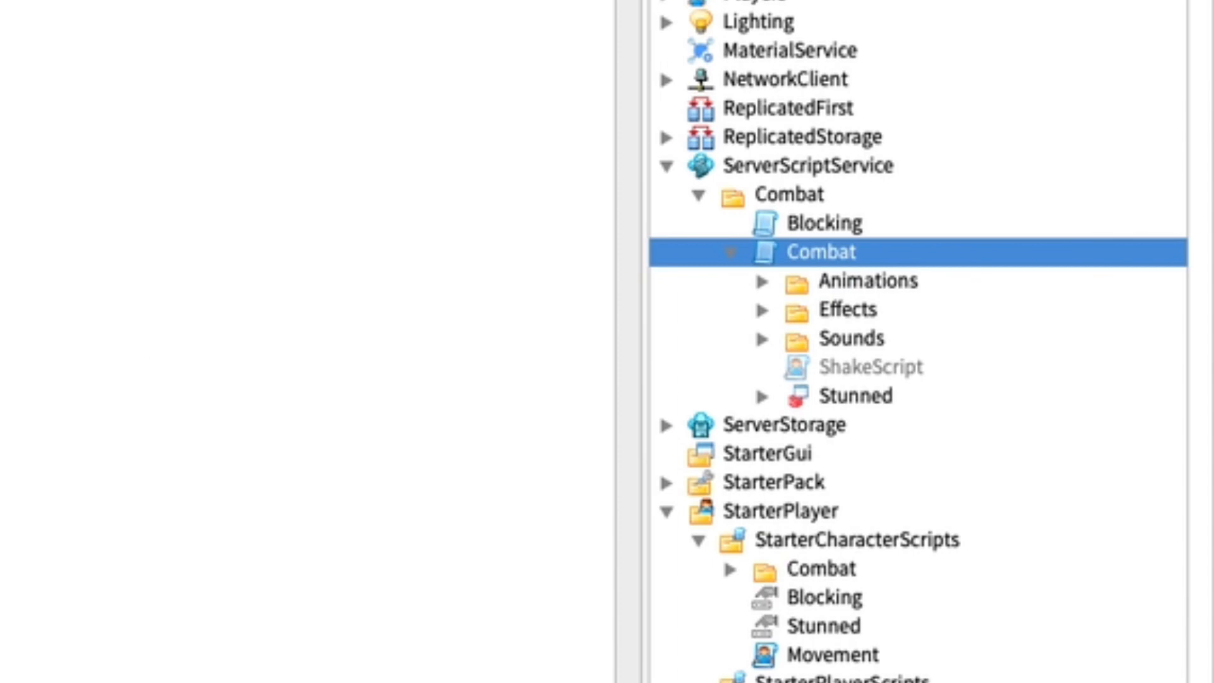
pyautogui.doubleClick(820, 252)
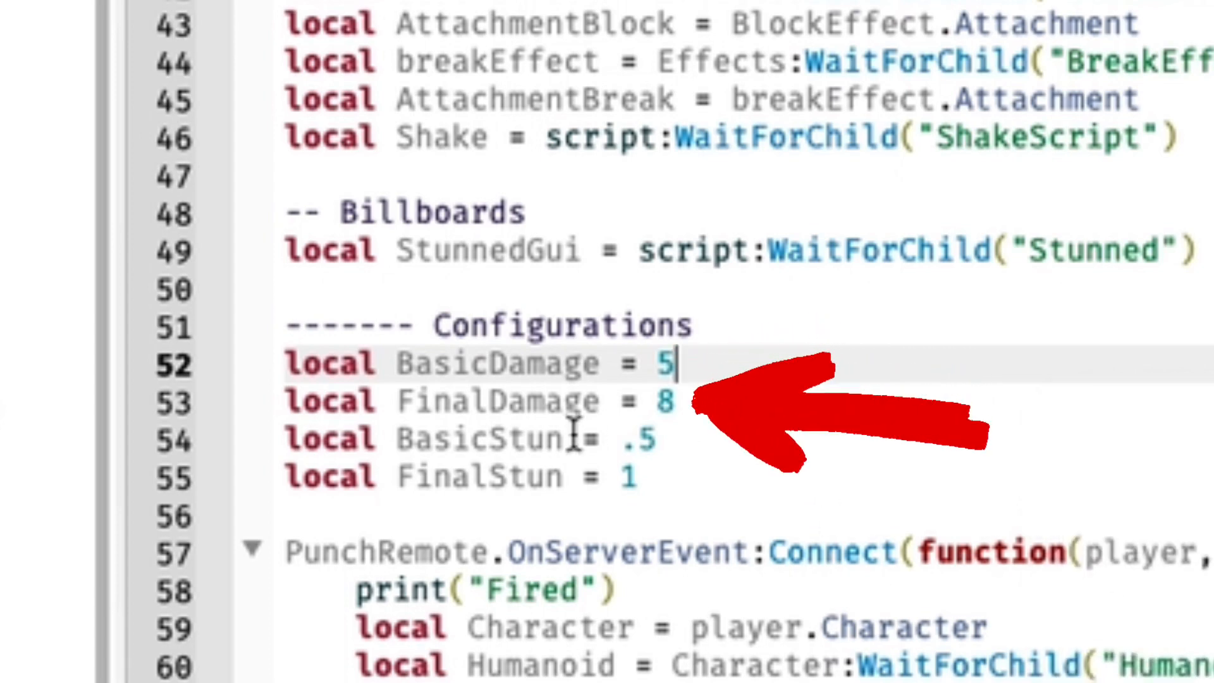
# Edit the BasicStun value and review the damage 5/8 and stun .5/1 configuration
pyautogui.rightClick(689, 627)
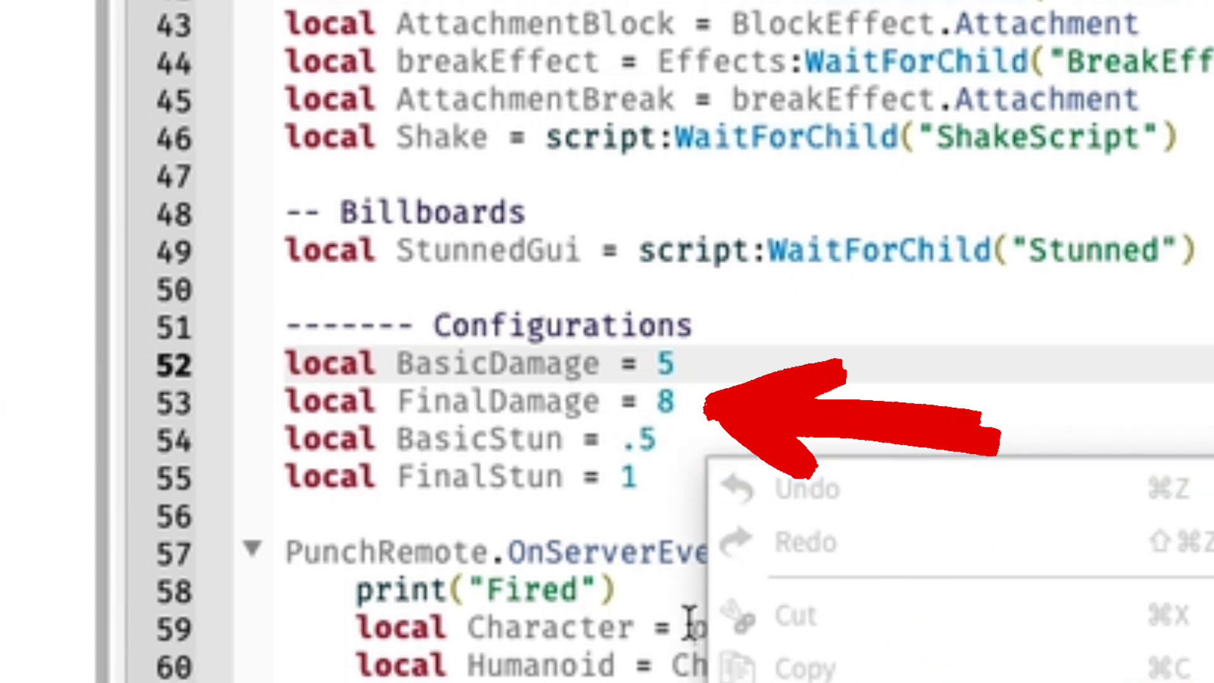
pyautogui.click(542, 477)
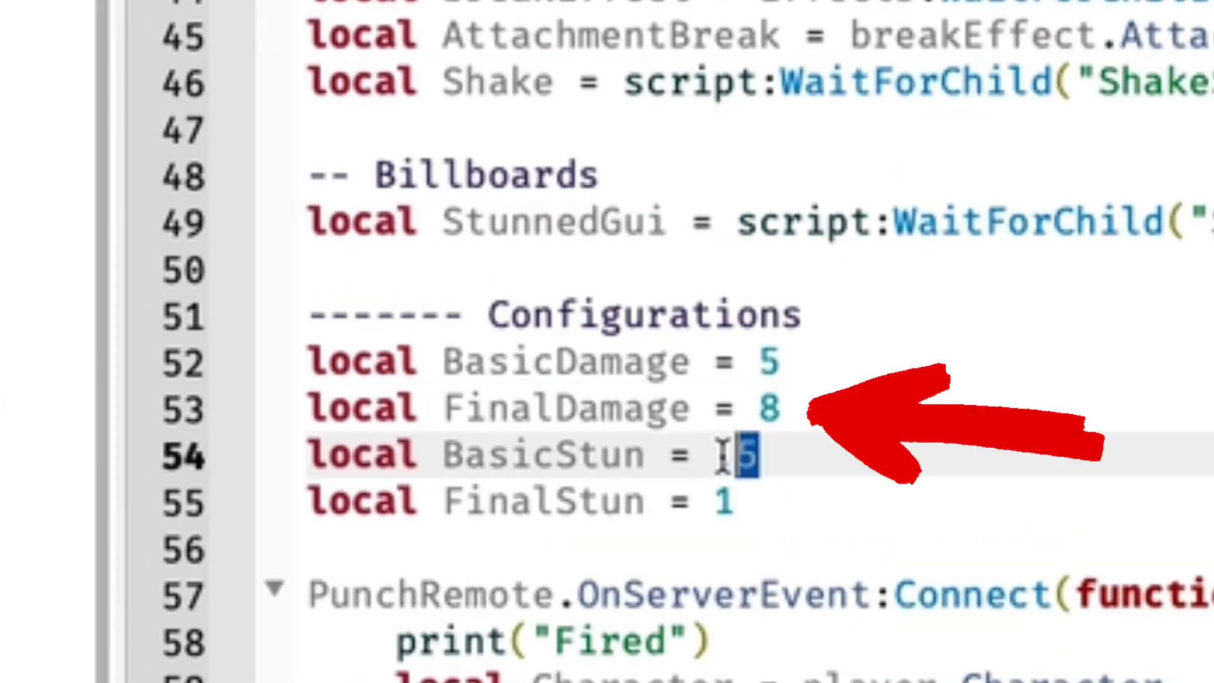
pyautogui.write('.')
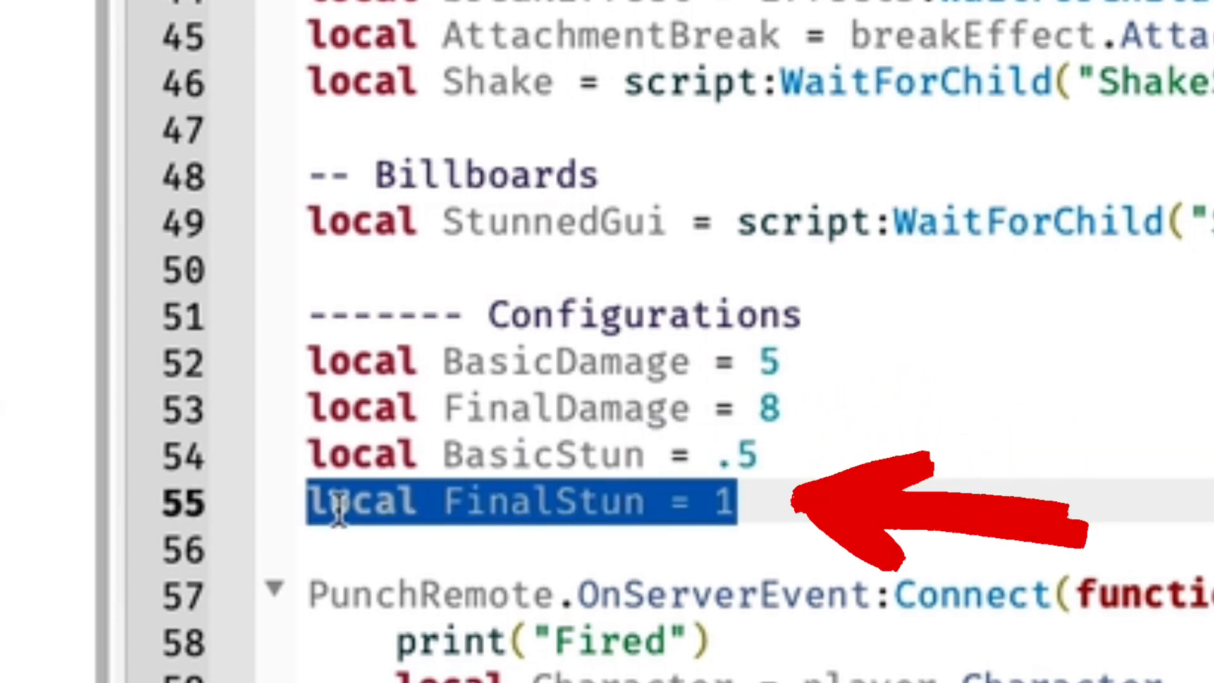
pyautogui.click(761, 455)
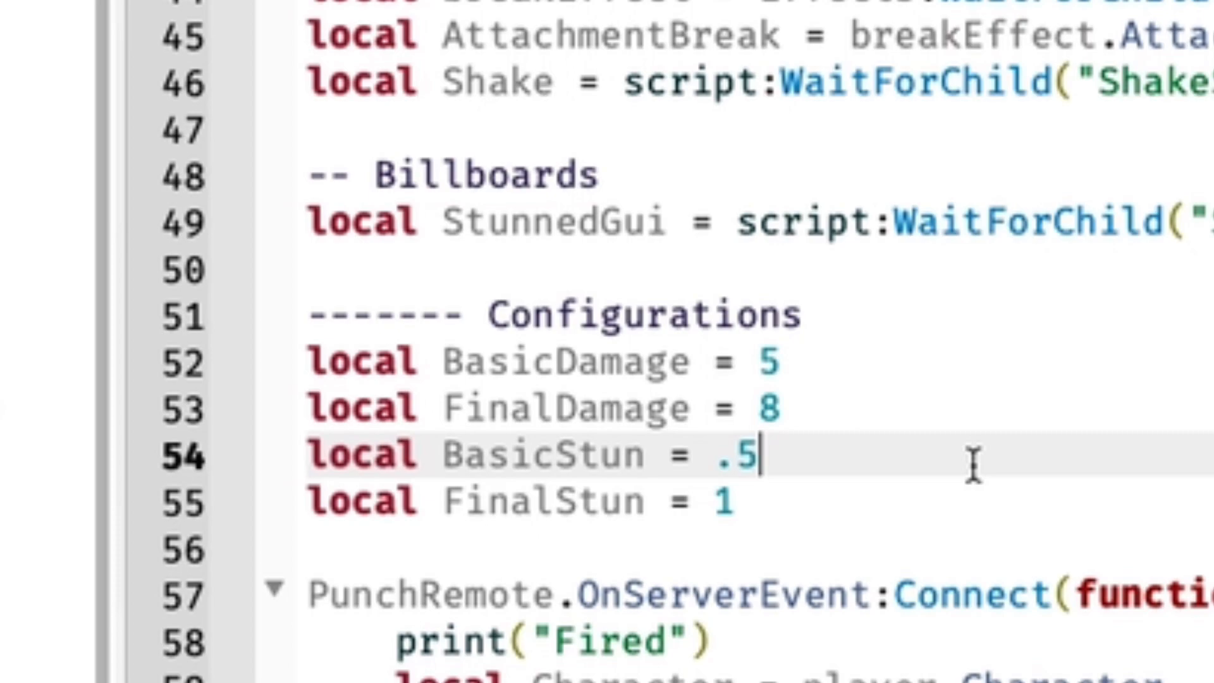
pyautogui.scroll(-3)
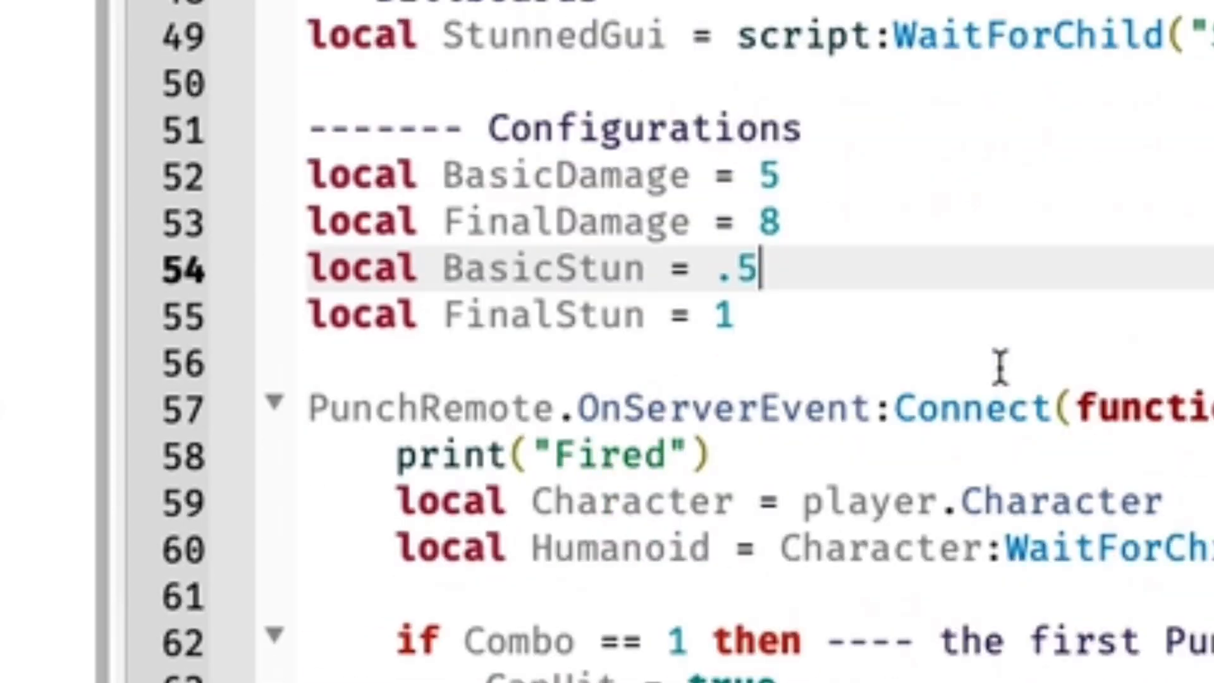
pyautogui.scroll(3)
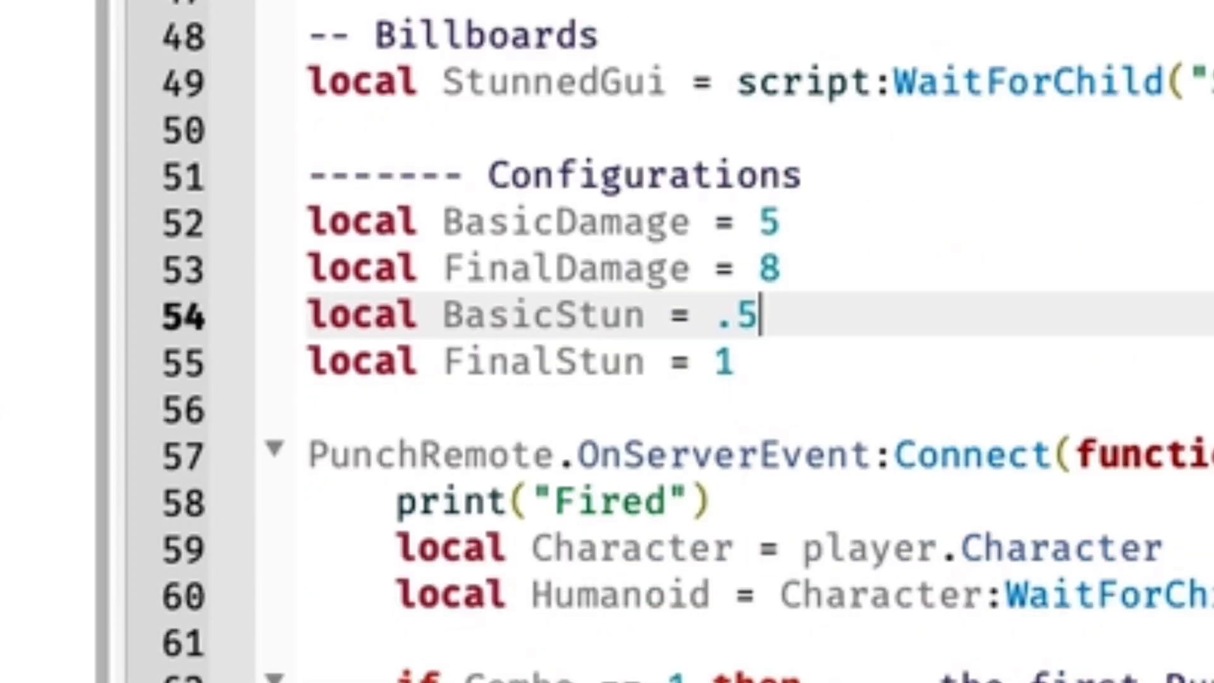
pyautogui.scroll(-3)
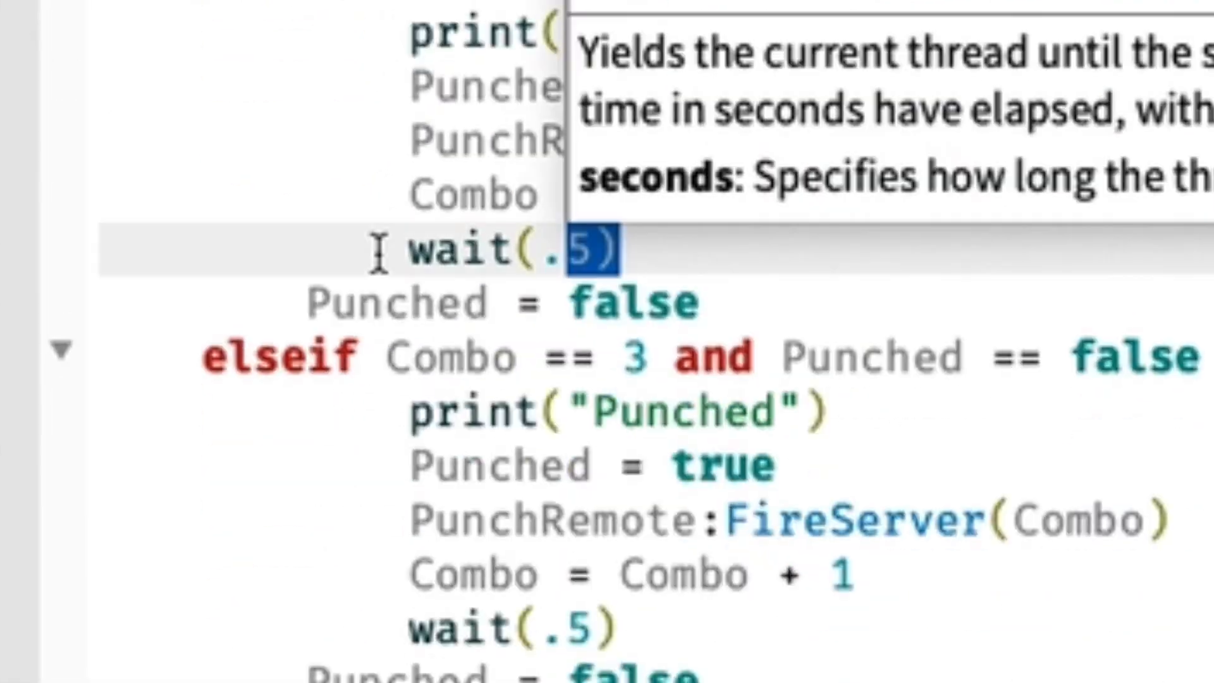
# Scroll through the punch combo code and inspect the fourth punch's wait(.5) delay
pyautogui.scroll(-3)
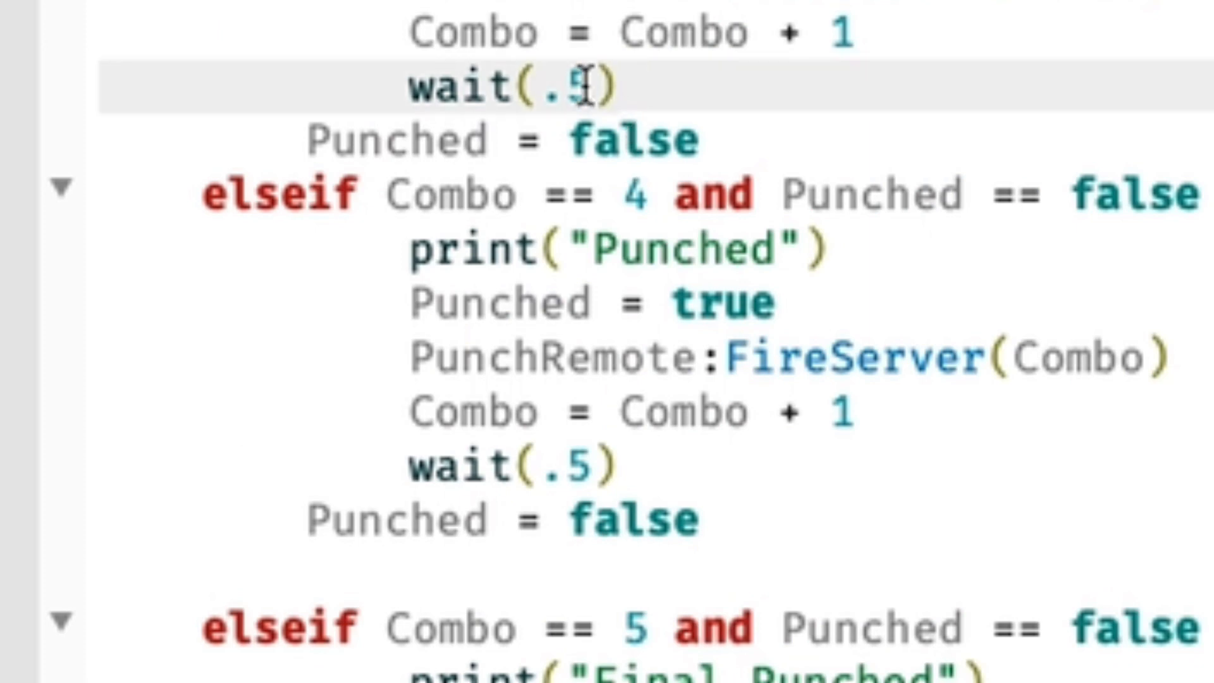
pyautogui.doubleClick(511, 465)
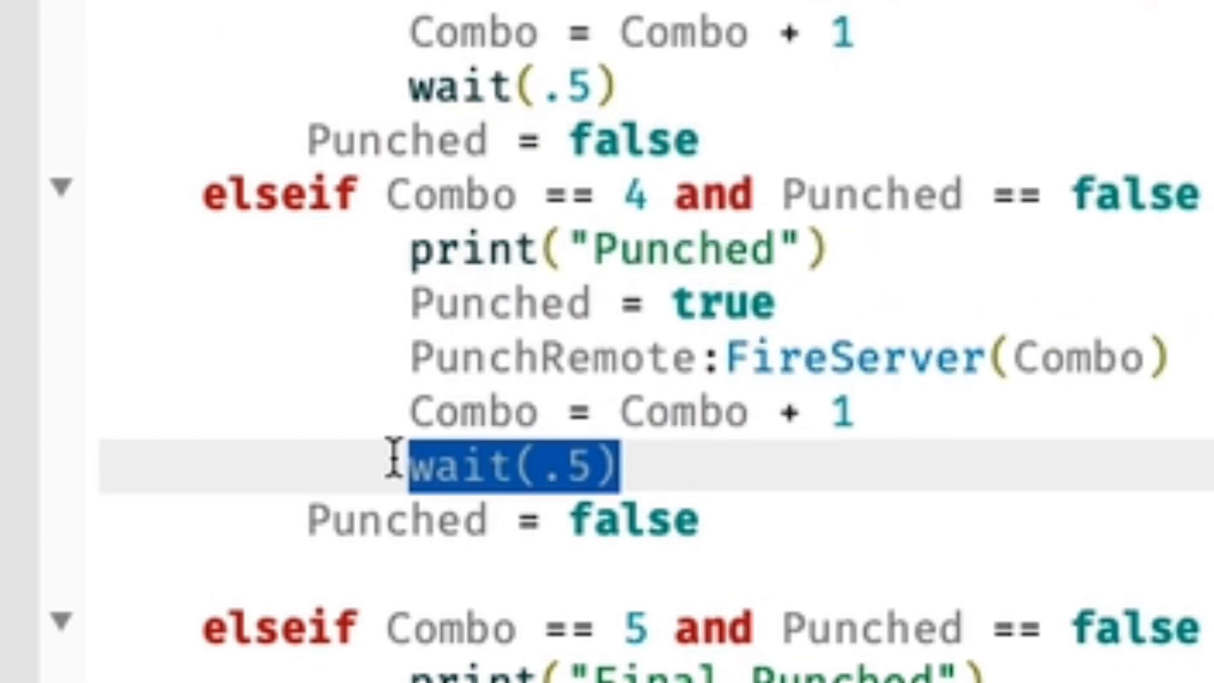
pyautogui.scroll(-3)
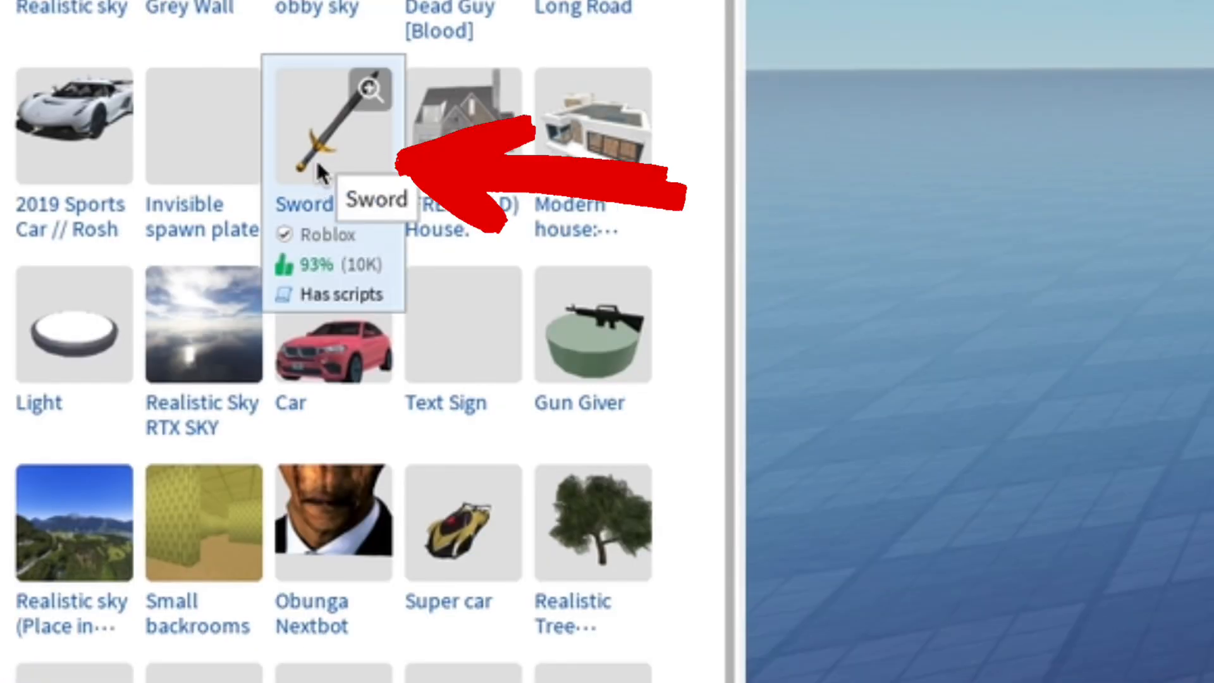
# Insert Roblox's official Sword and confirm placing it in the StarterPack
pyautogui.click(333, 126)
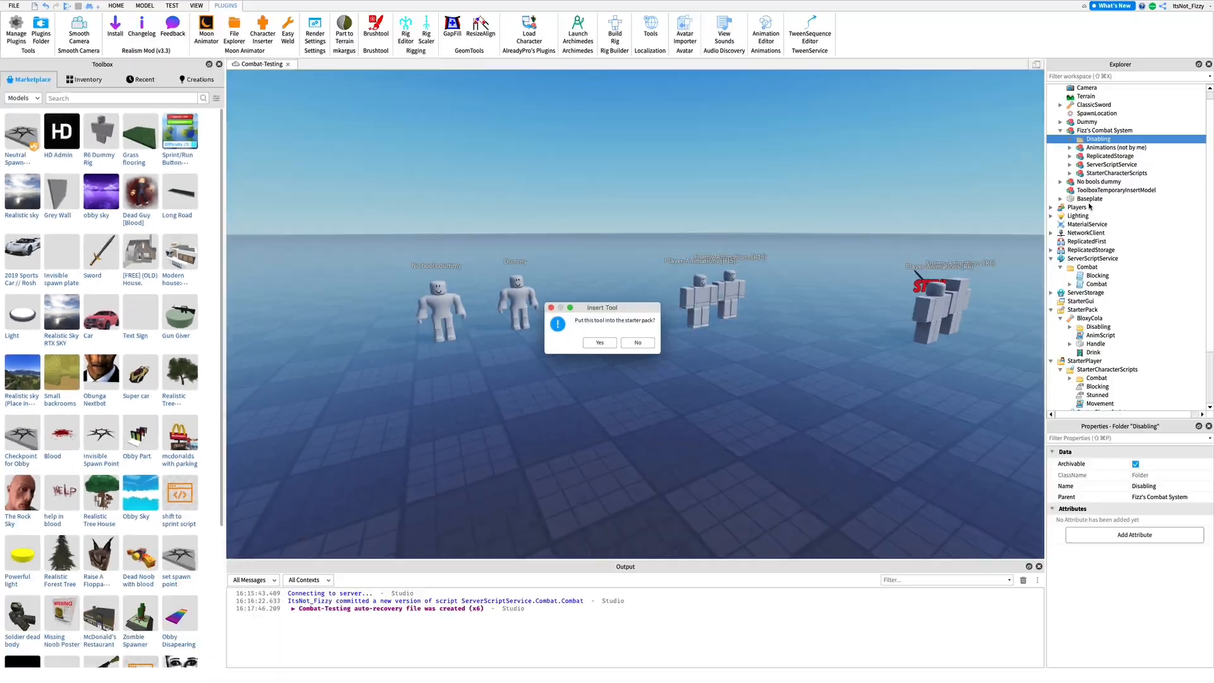
pyautogui.click(598, 342)
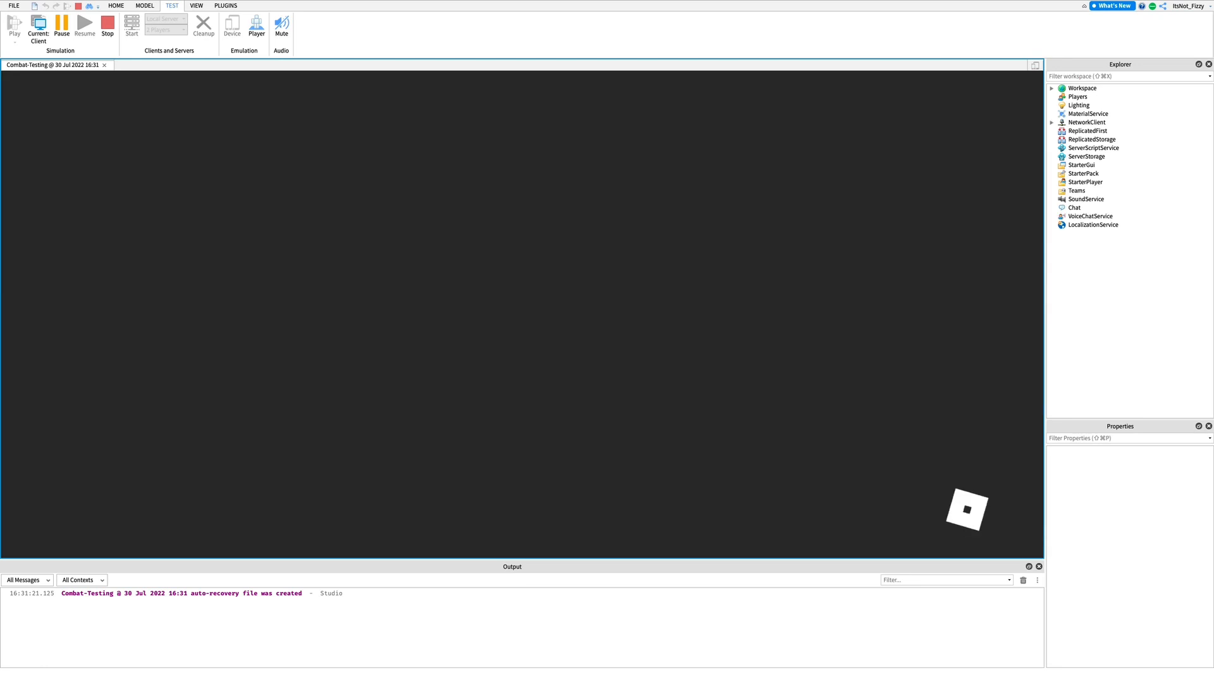
# Playtest the sword and punch combos, then stop the session
pyautogui.click(14, 25)
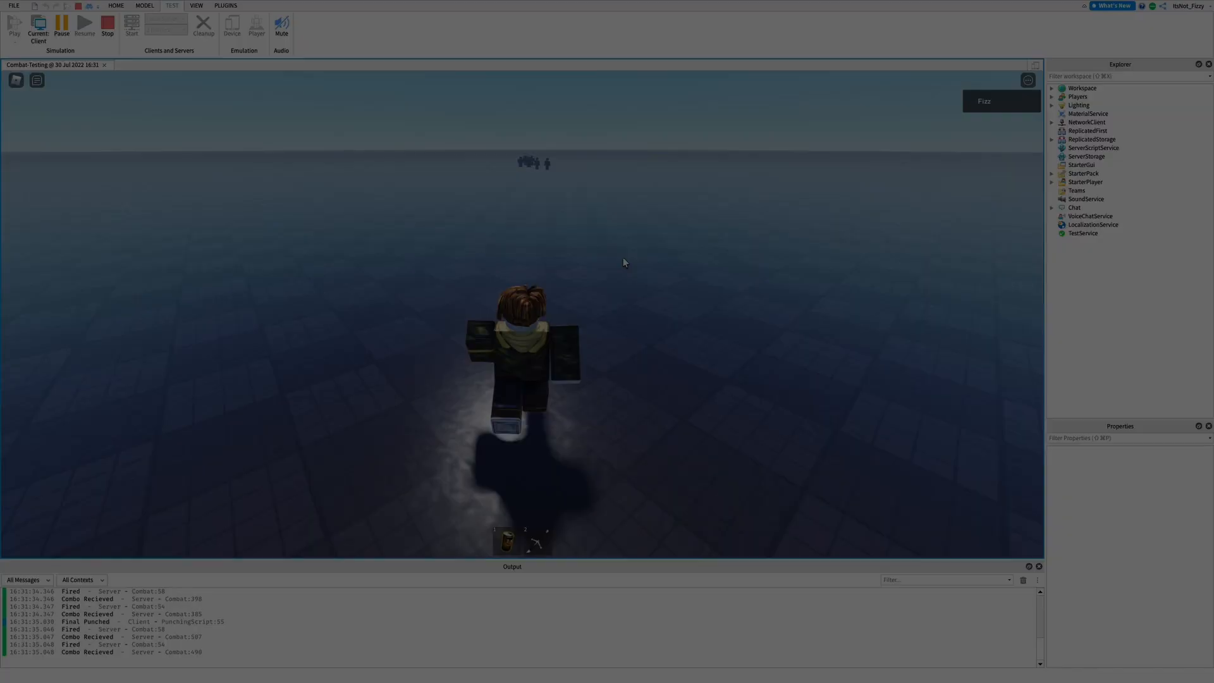
pyautogui.click(107, 27)
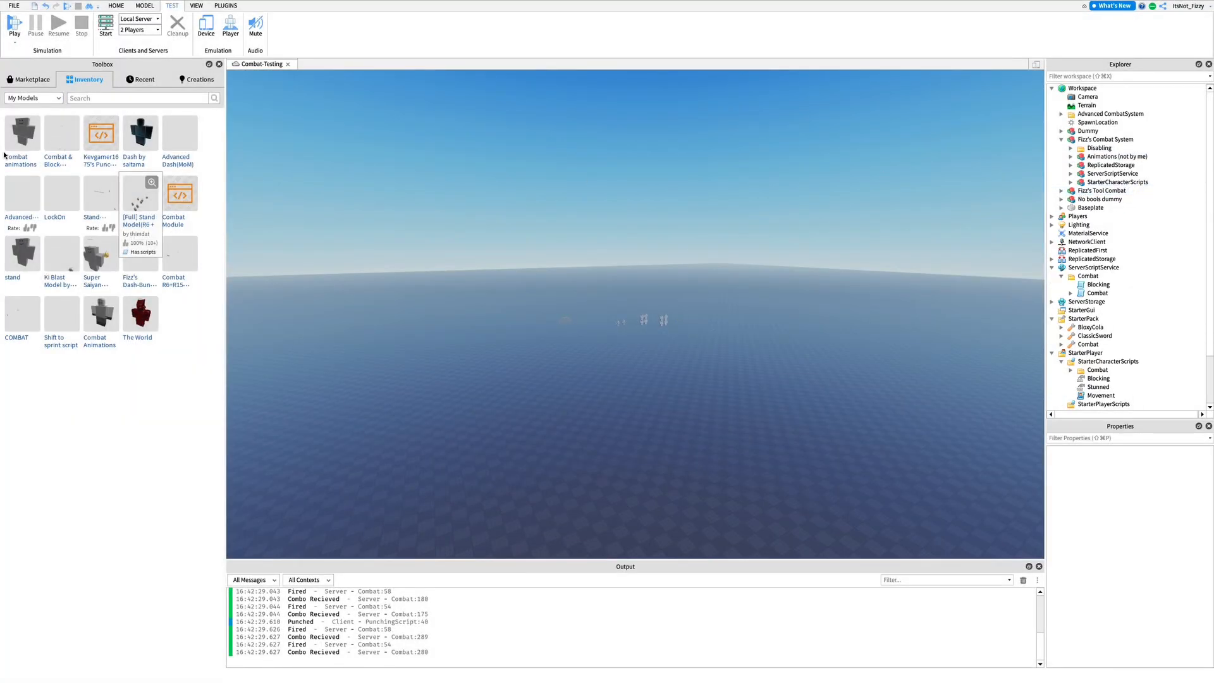
# Show the Marketplace tab, then select and expand Fizz's Tool Combat model
pyautogui.click(31, 79)
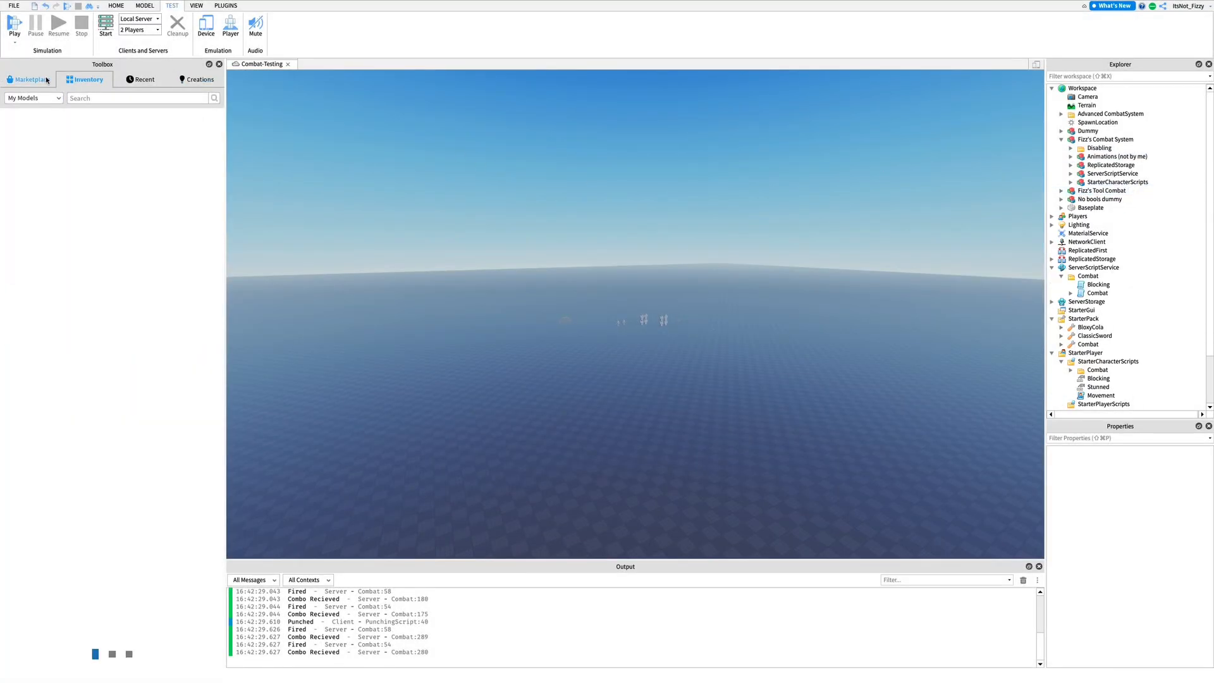
pyautogui.click(30, 79)
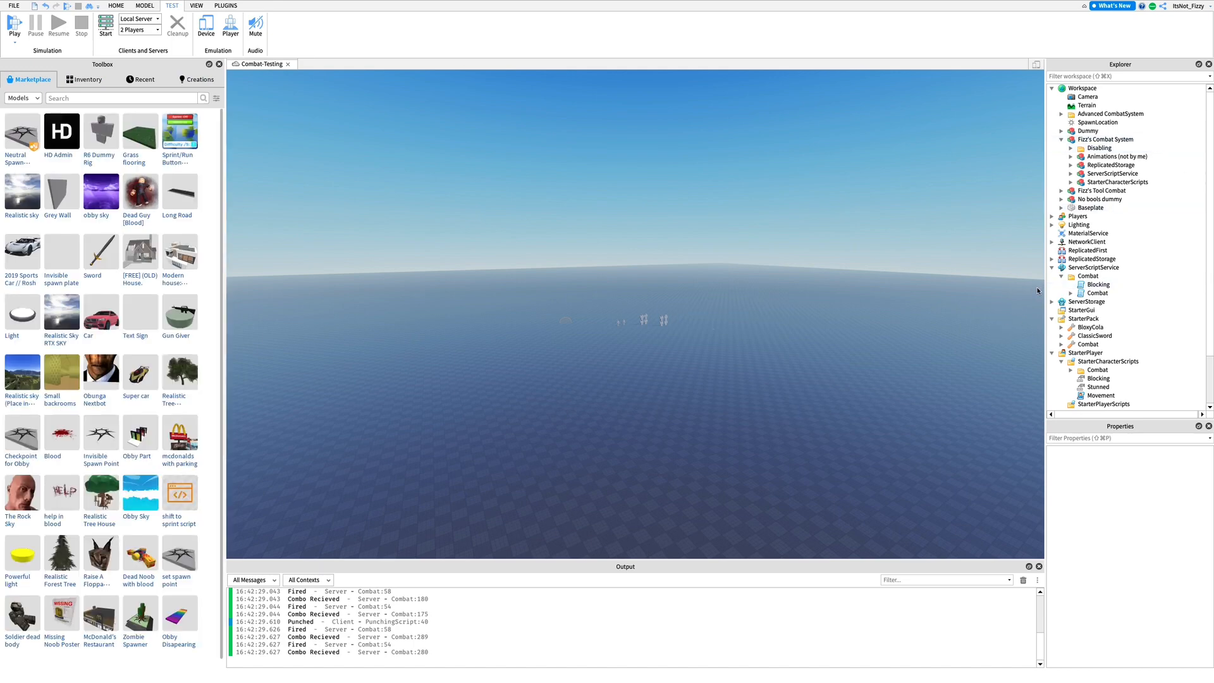
pyautogui.click(1100, 190)
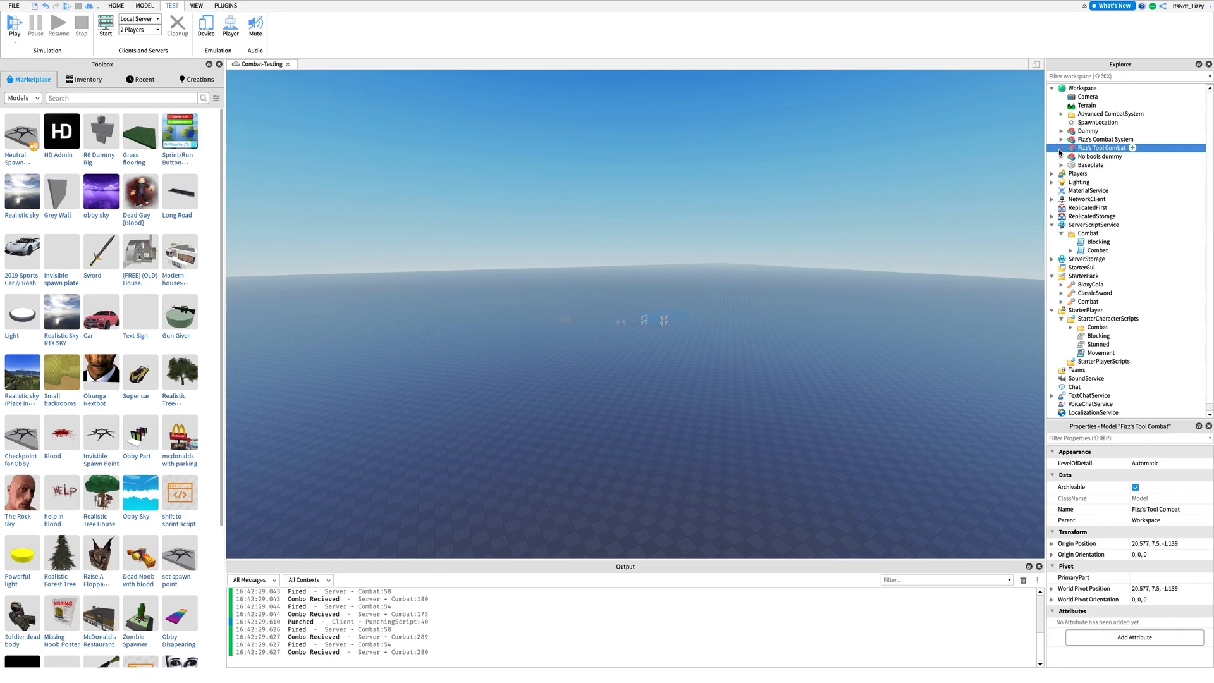
pyautogui.click(1061, 148)
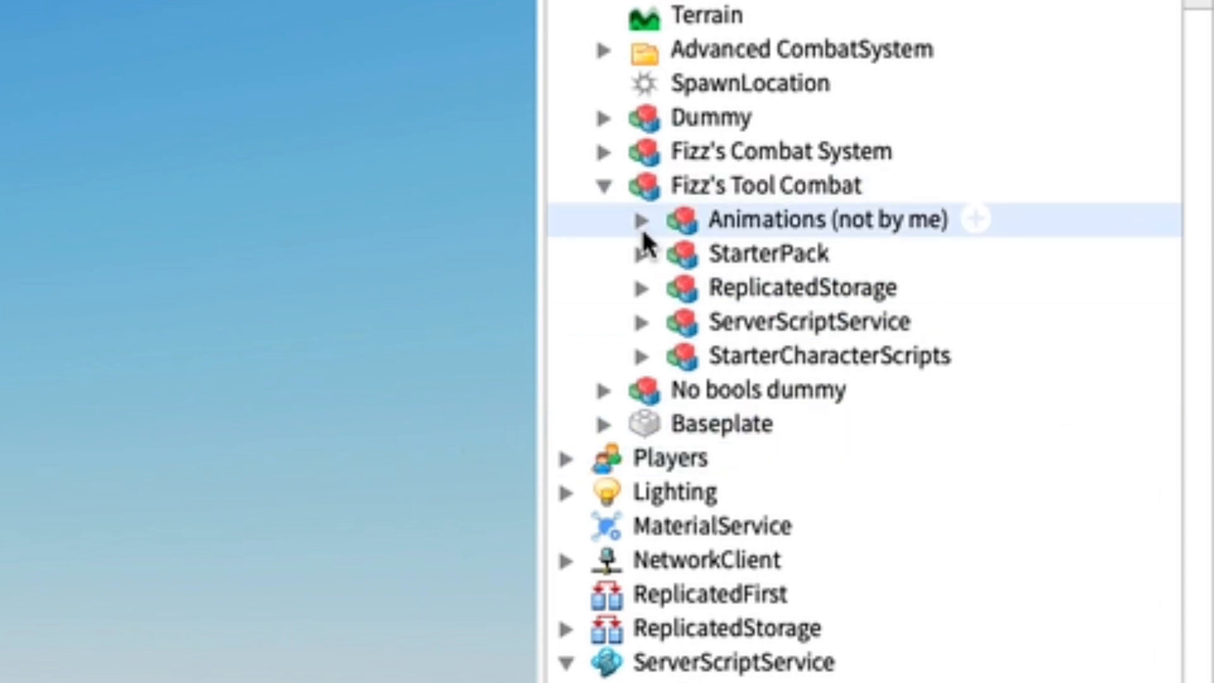
# Expand the tool's StarterPack Combat folder, peek into Blocking, and select the inner Combat folder
pyautogui.click(770, 253)
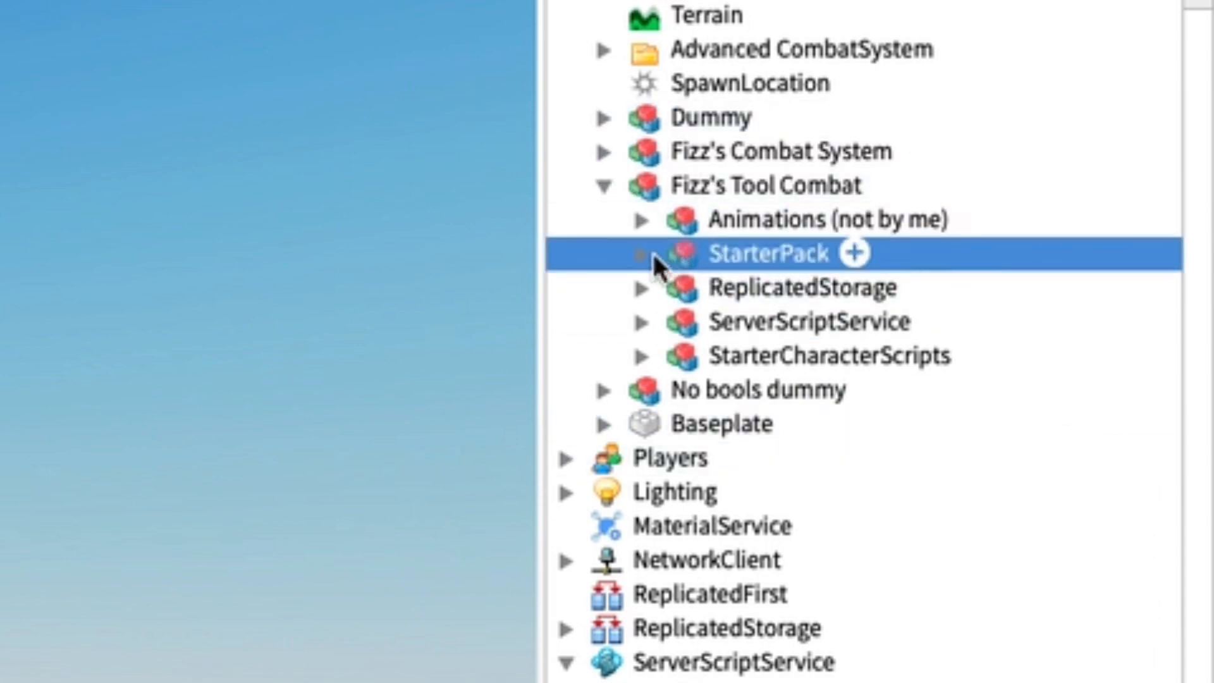
pyautogui.click(641, 253)
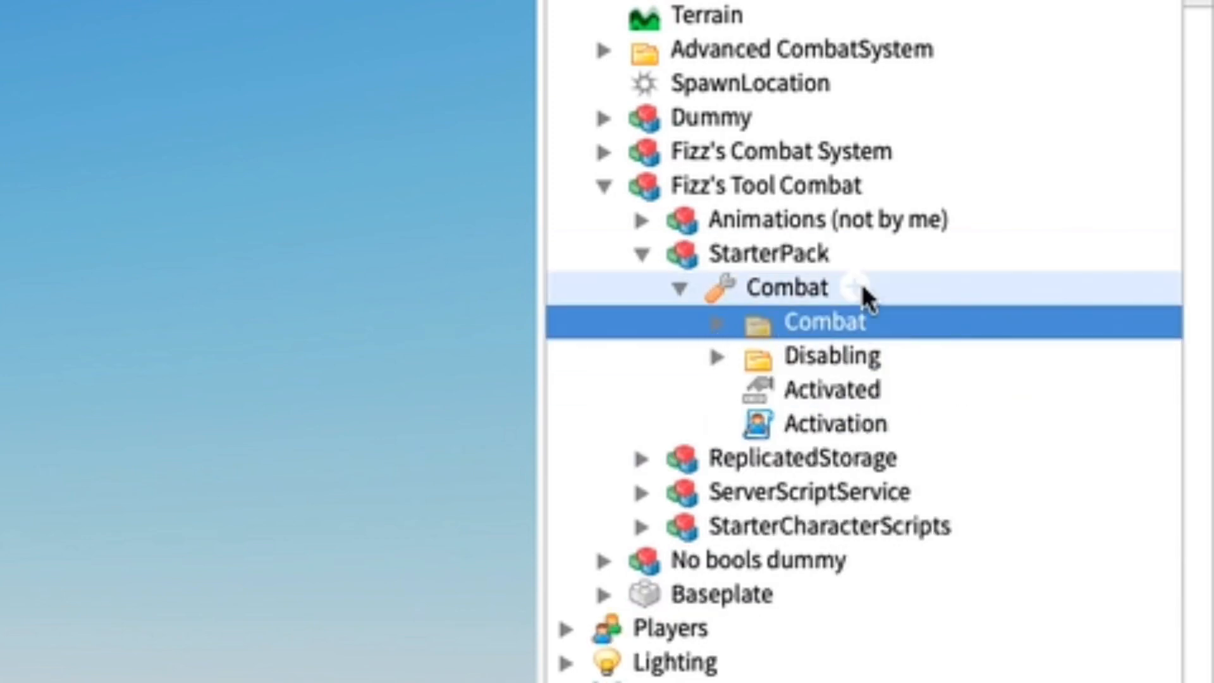
pyautogui.moveTo(721, 370)
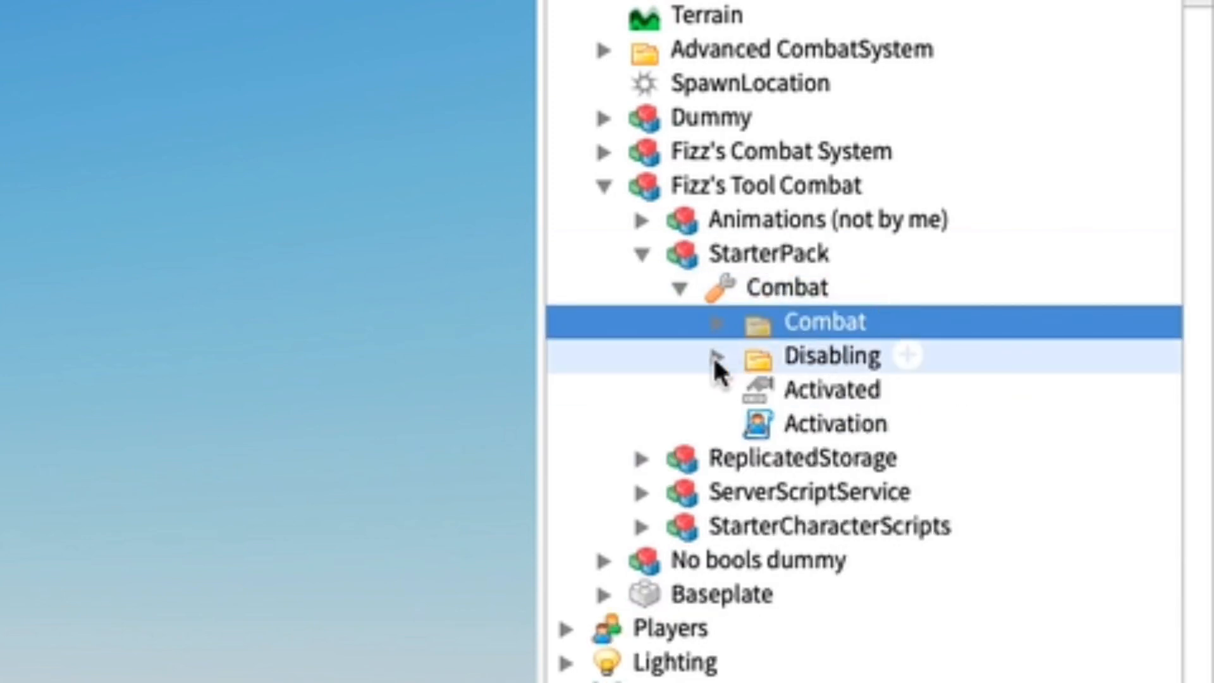
pyautogui.click(720, 322)
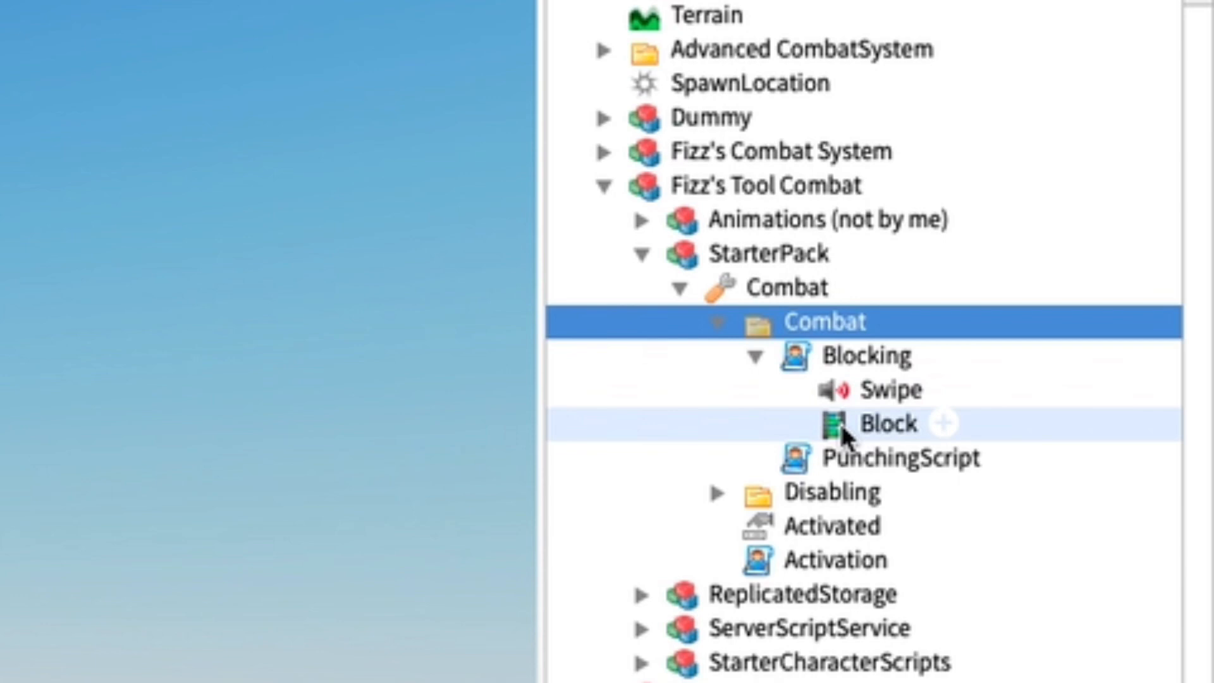
pyautogui.click(886, 423)
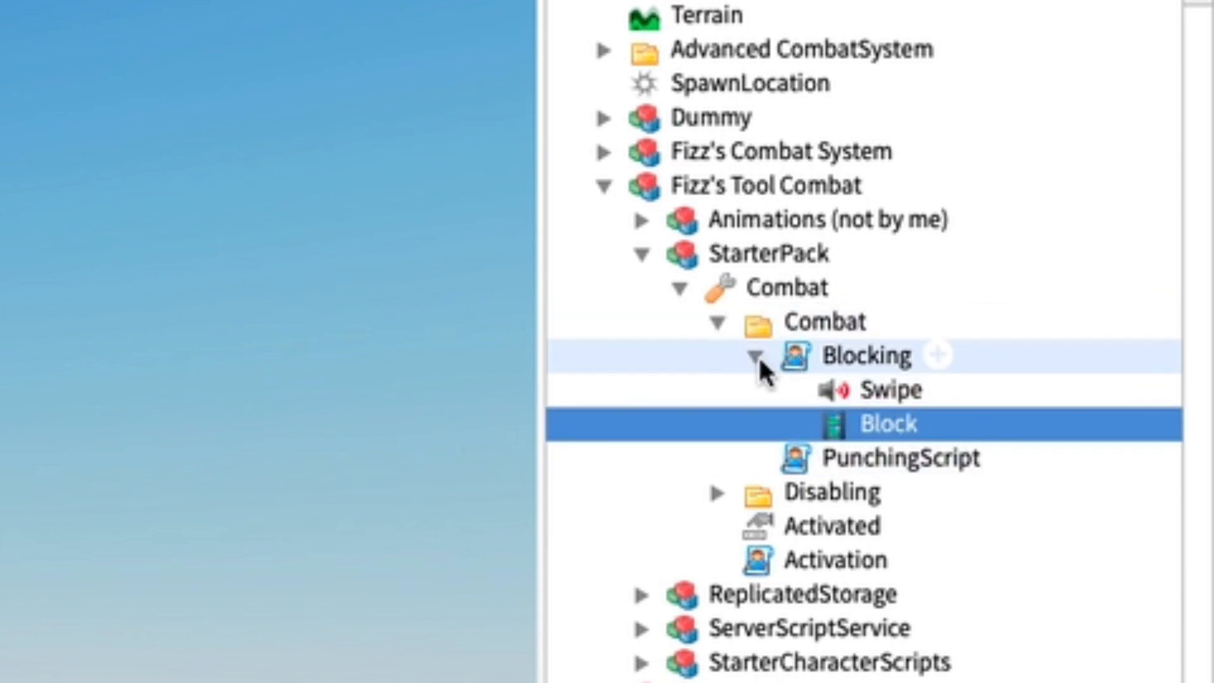
pyautogui.click(756, 356)
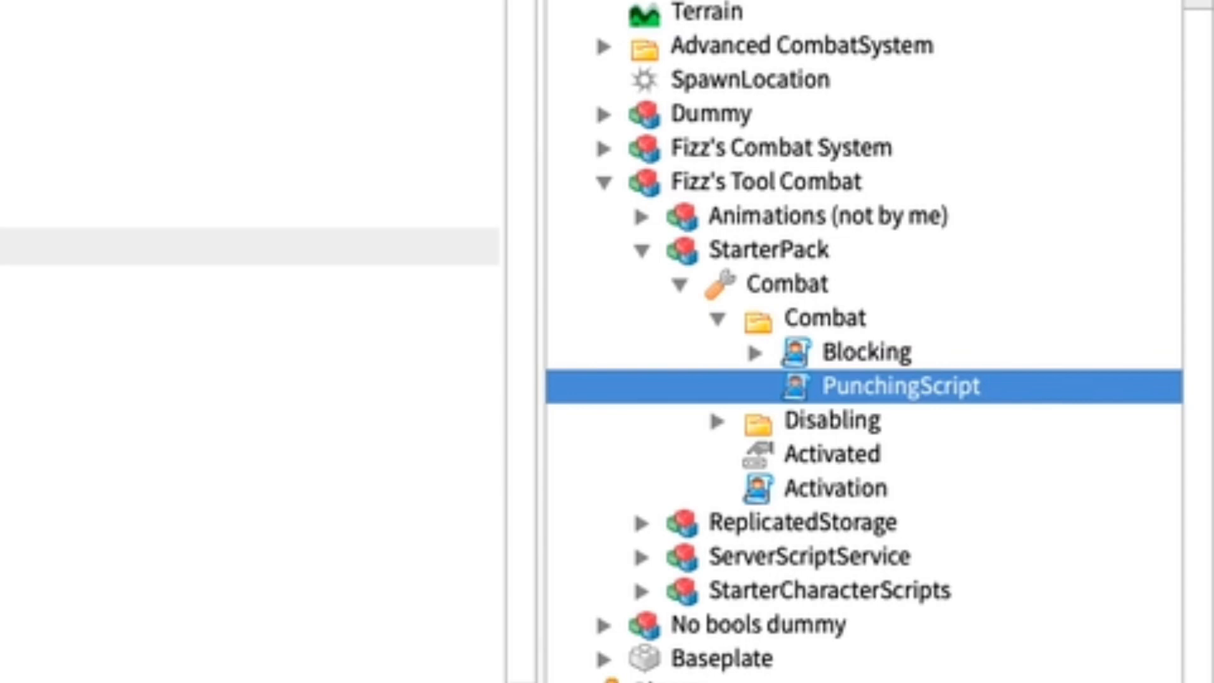
pyautogui.moveTo(906, 424)
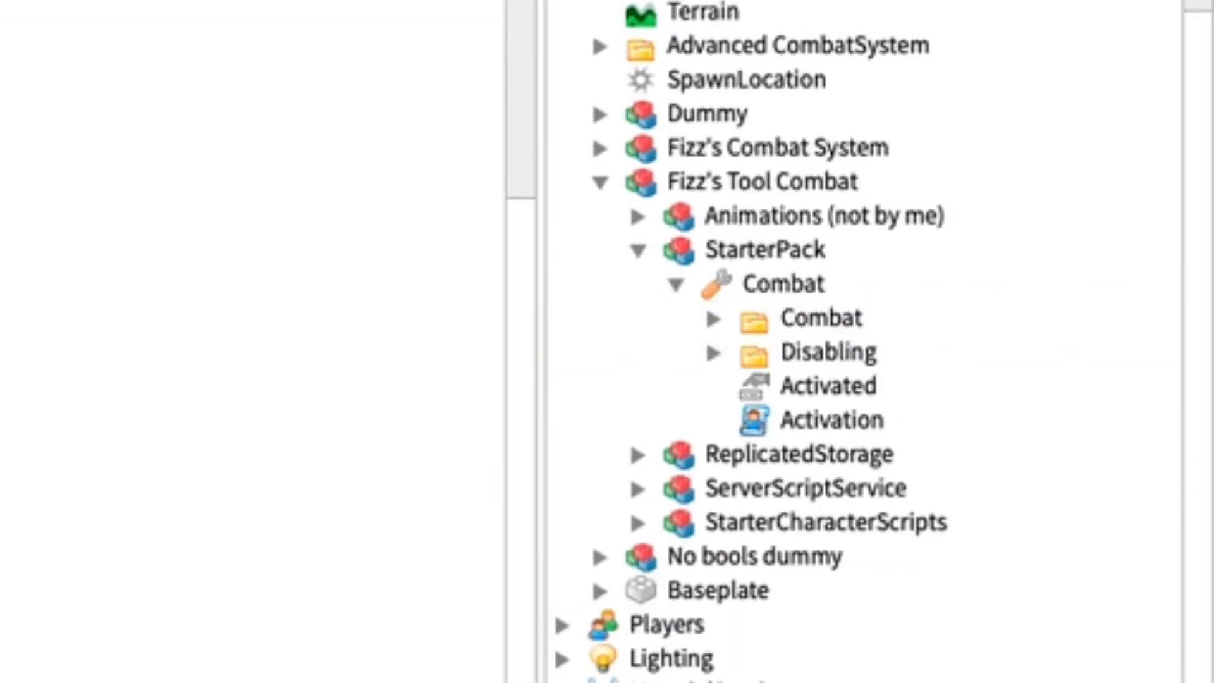
pyautogui.click(820, 316)
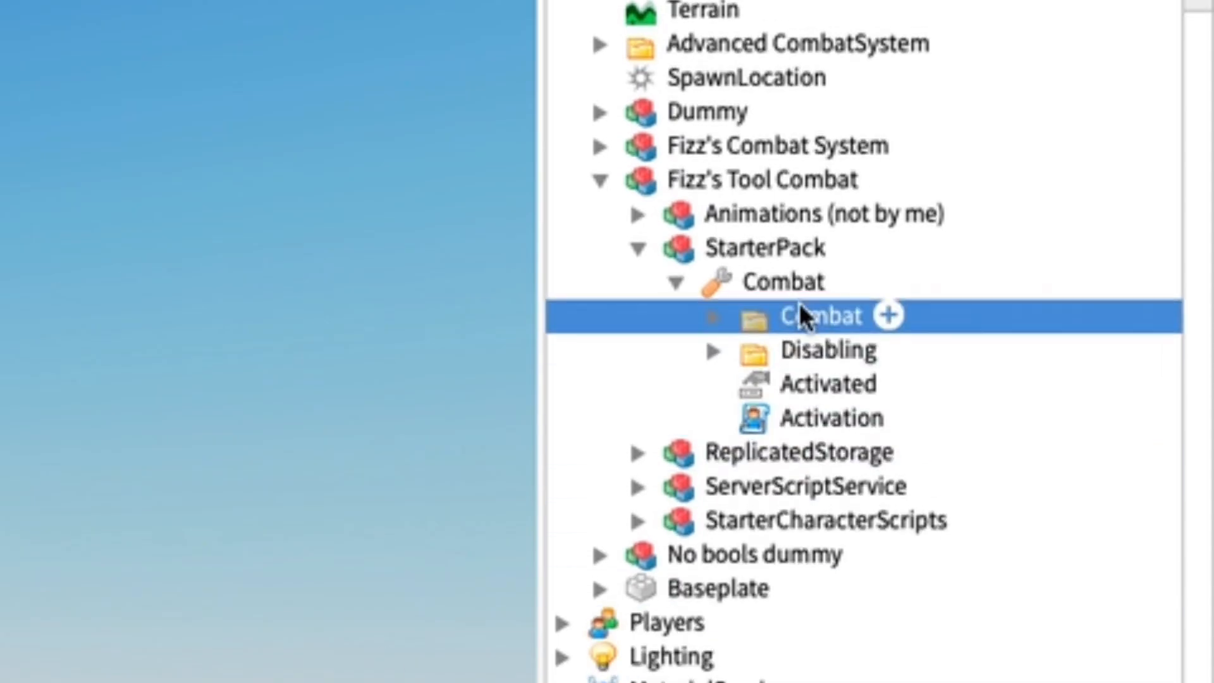
pyautogui.scroll(-3)
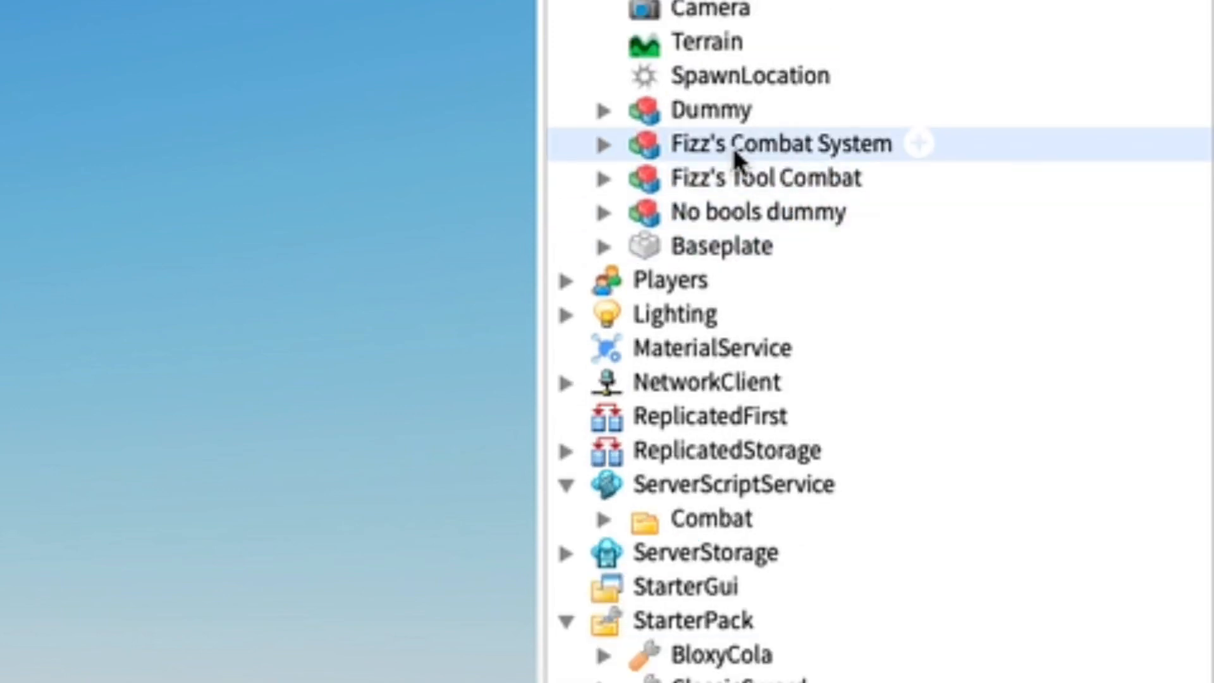
# Expand and collapse Fizz's Combat System model to glance at its contents
pyautogui.click(603, 144)
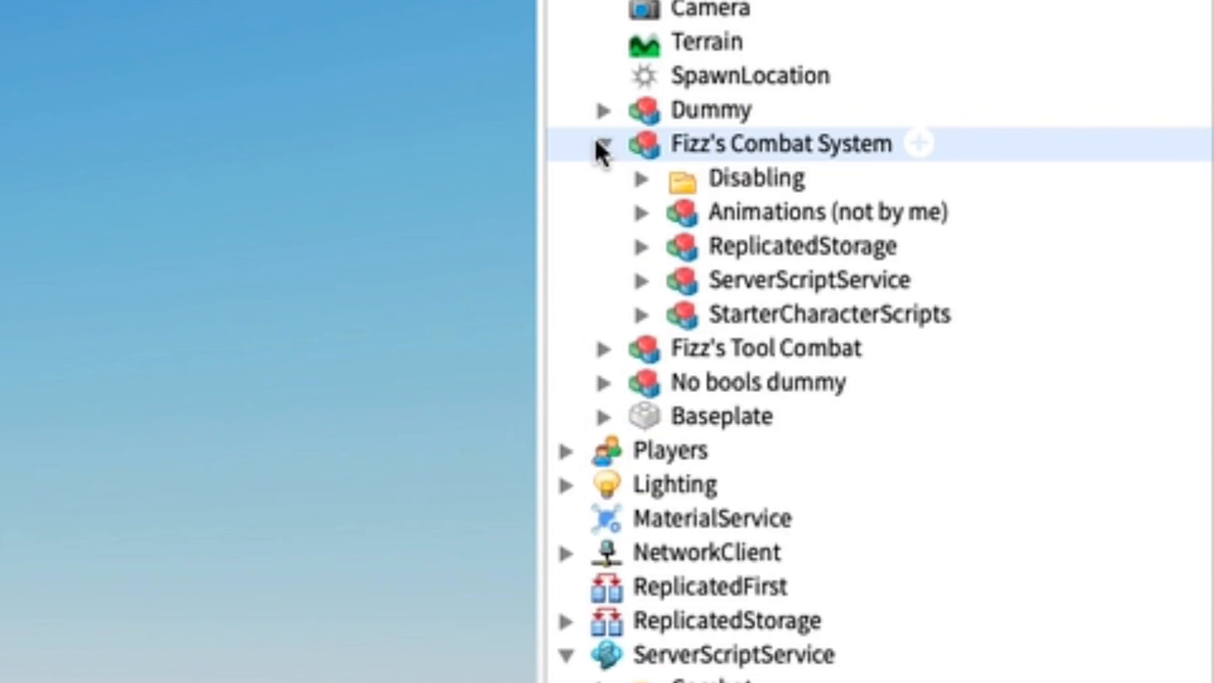
pyautogui.click(604, 144)
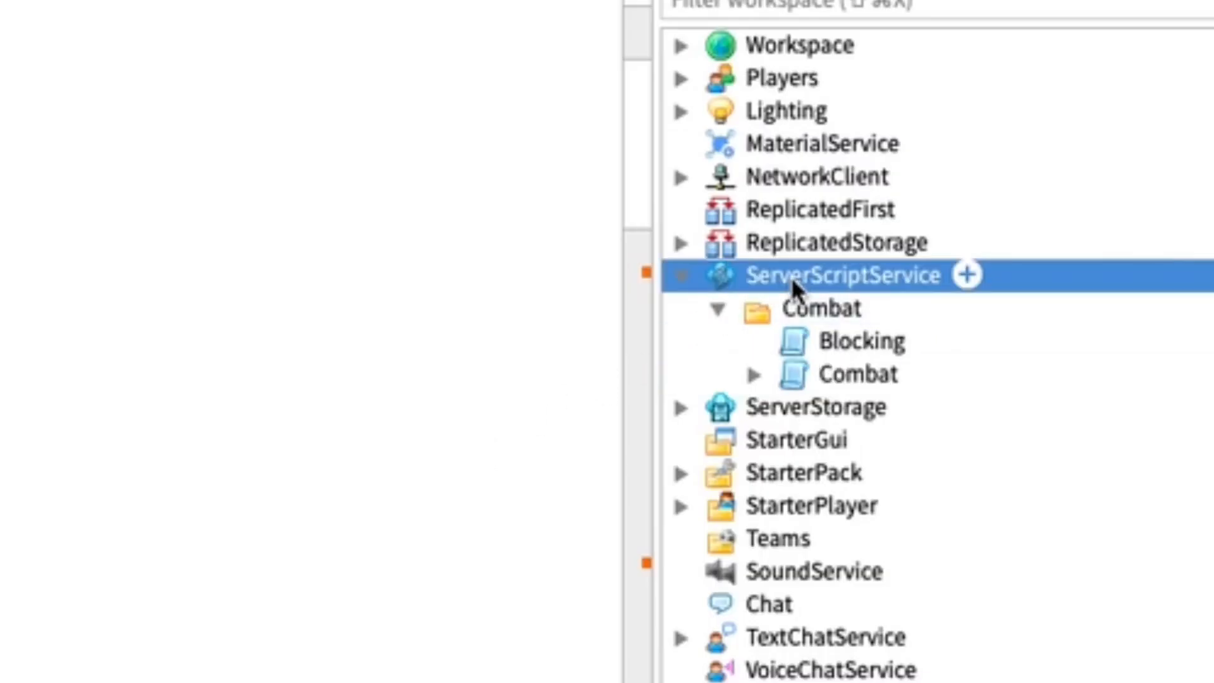
# Open the Combat script and expand Effects, BlockEffect and BreakEffect to reveal their Attachments
pyautogui.click(855, 374)
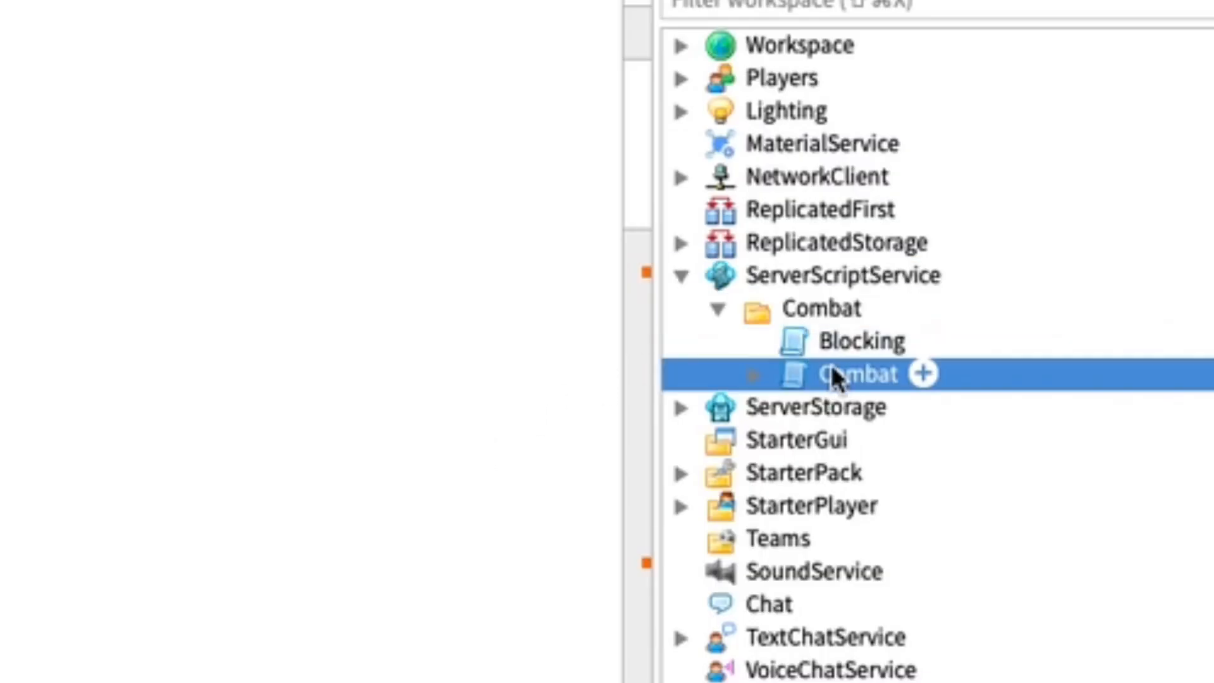
pyautogui.doubleClick(856, 373)
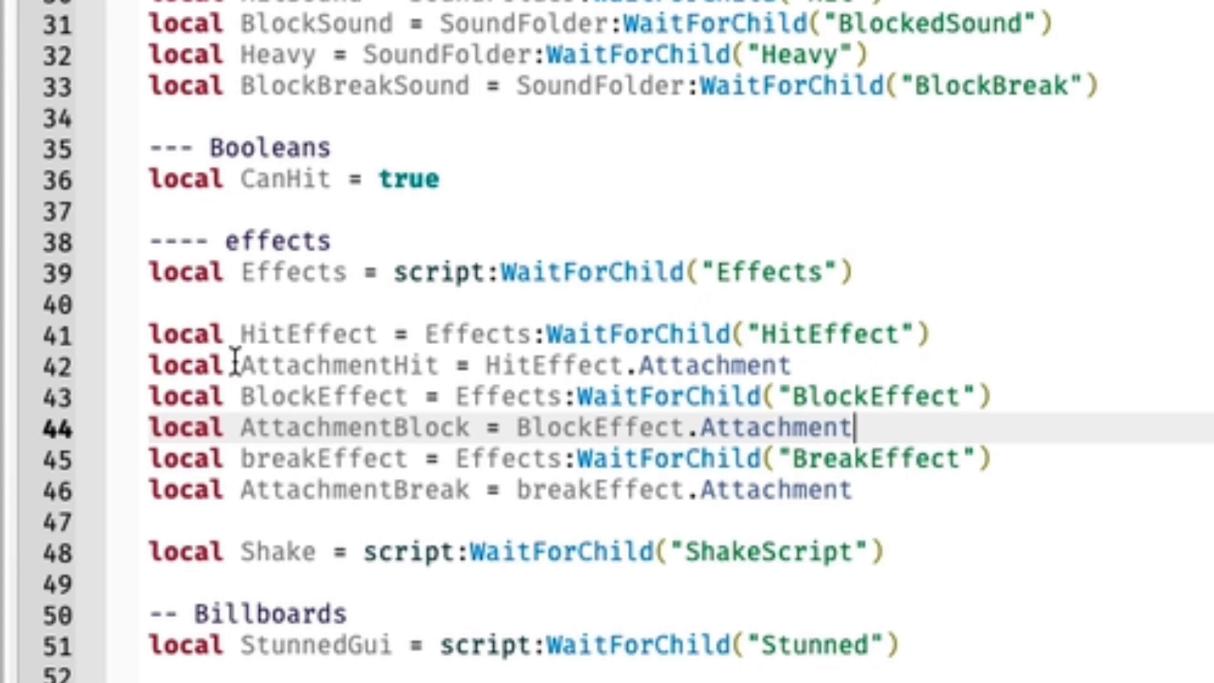
pyautogui.moveTo(867, 266)
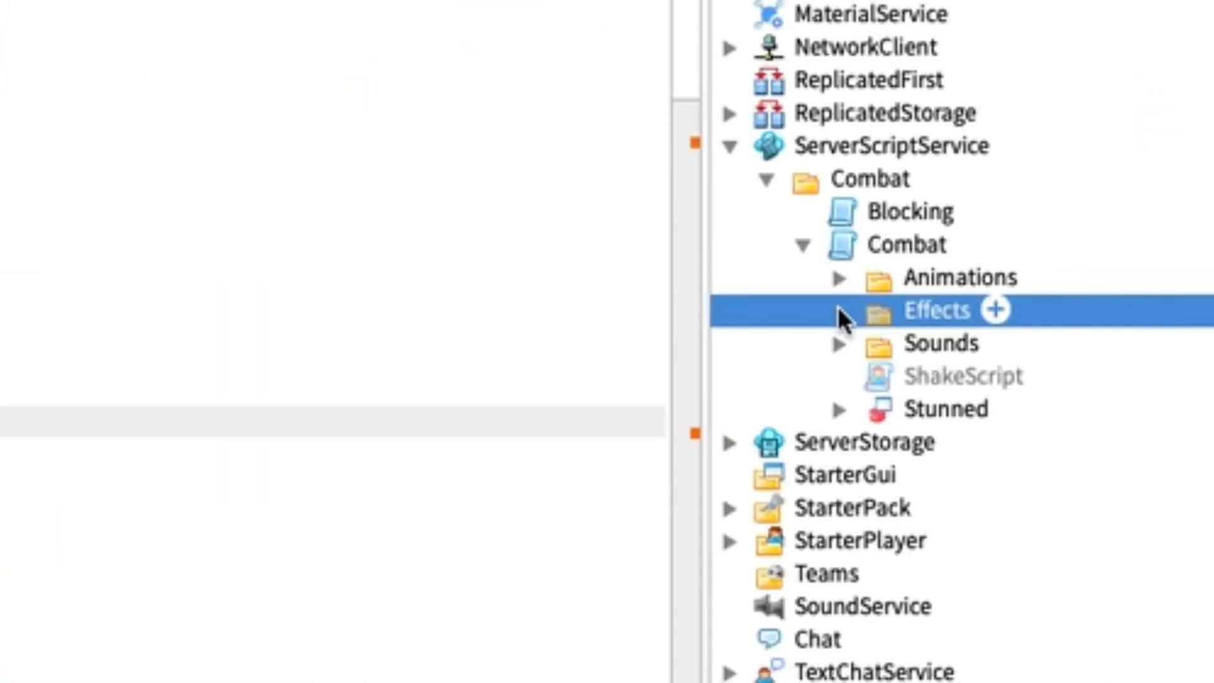
pyautogui.click(838, 310)
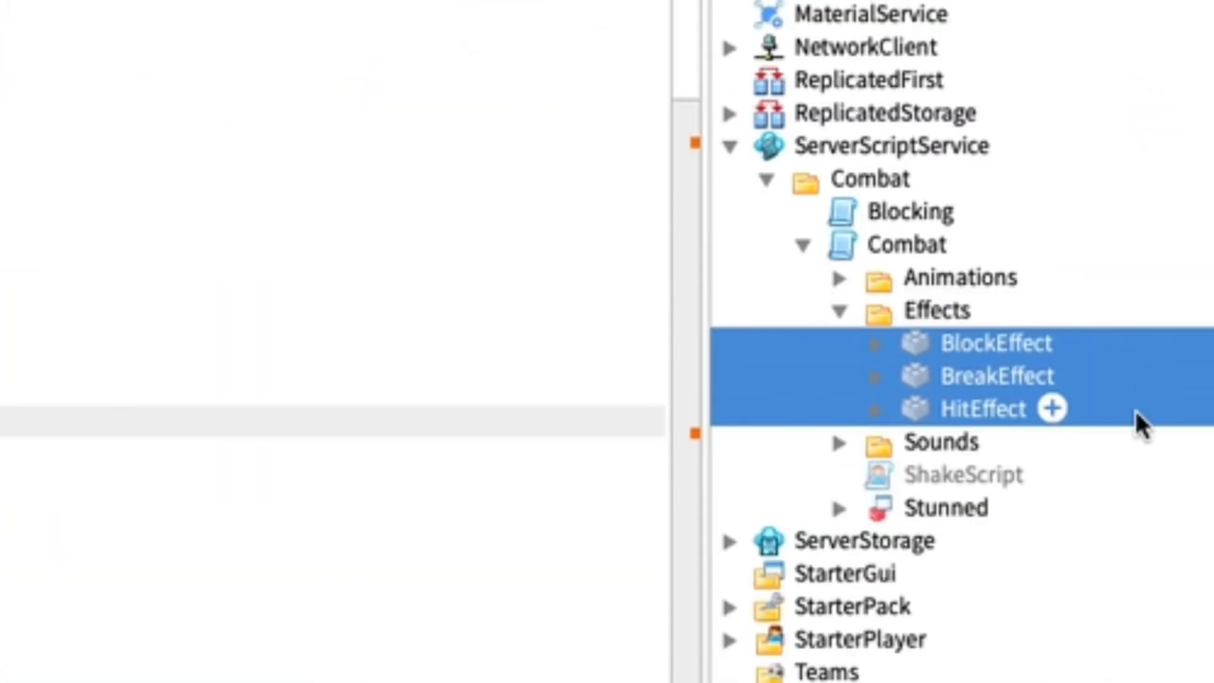
pyautogui.moveTo(987, 383)
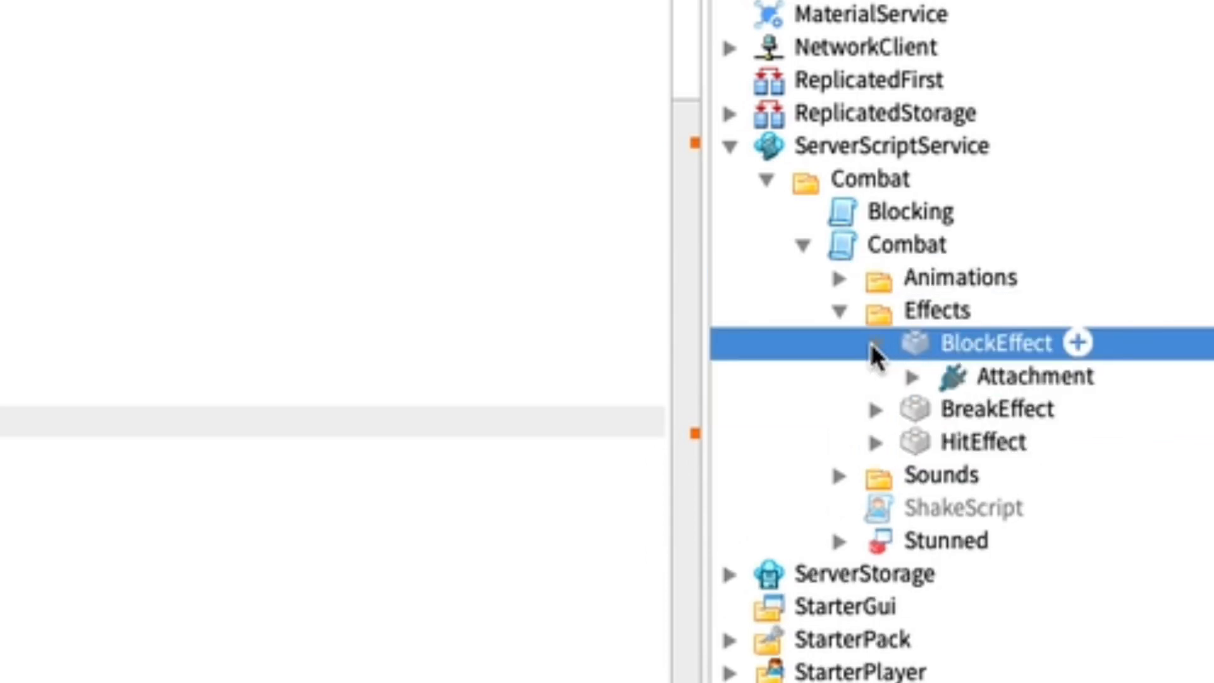
pyautogui.click(1037, 376)
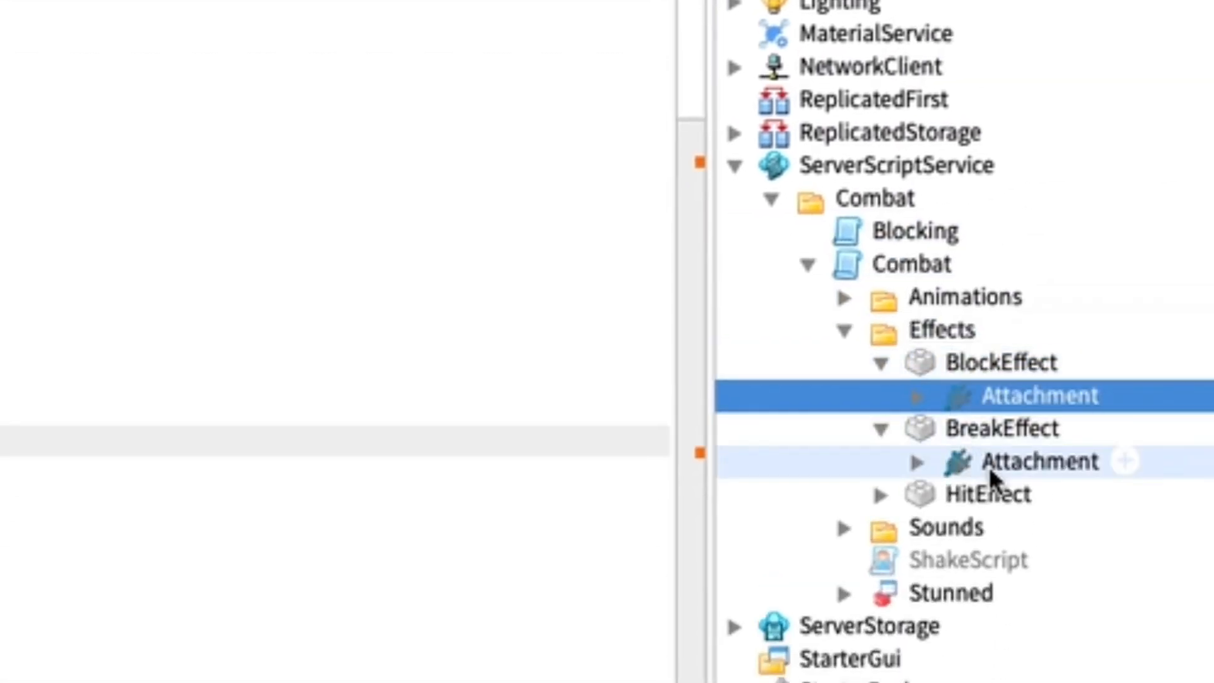
pyautogui.click(1039, 461)
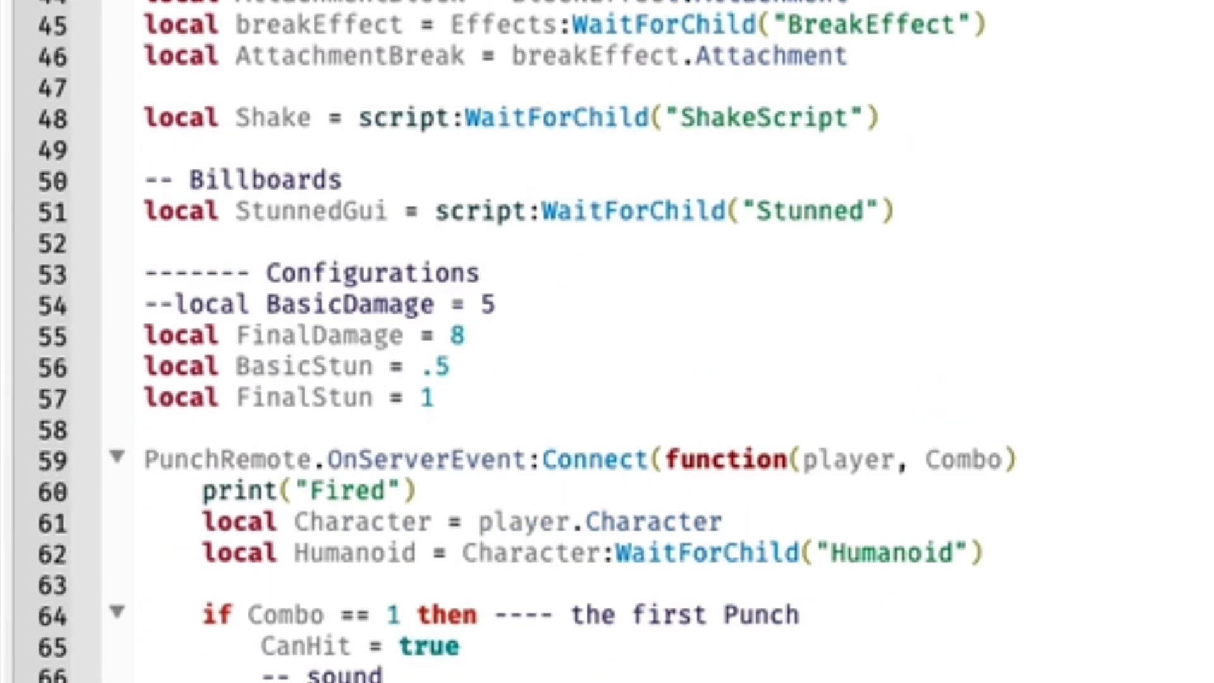
# Scroll to the hit handling code with stun, BodyVelocity knockback and the BlockSound else branch
pyautogui.scroll(-3)
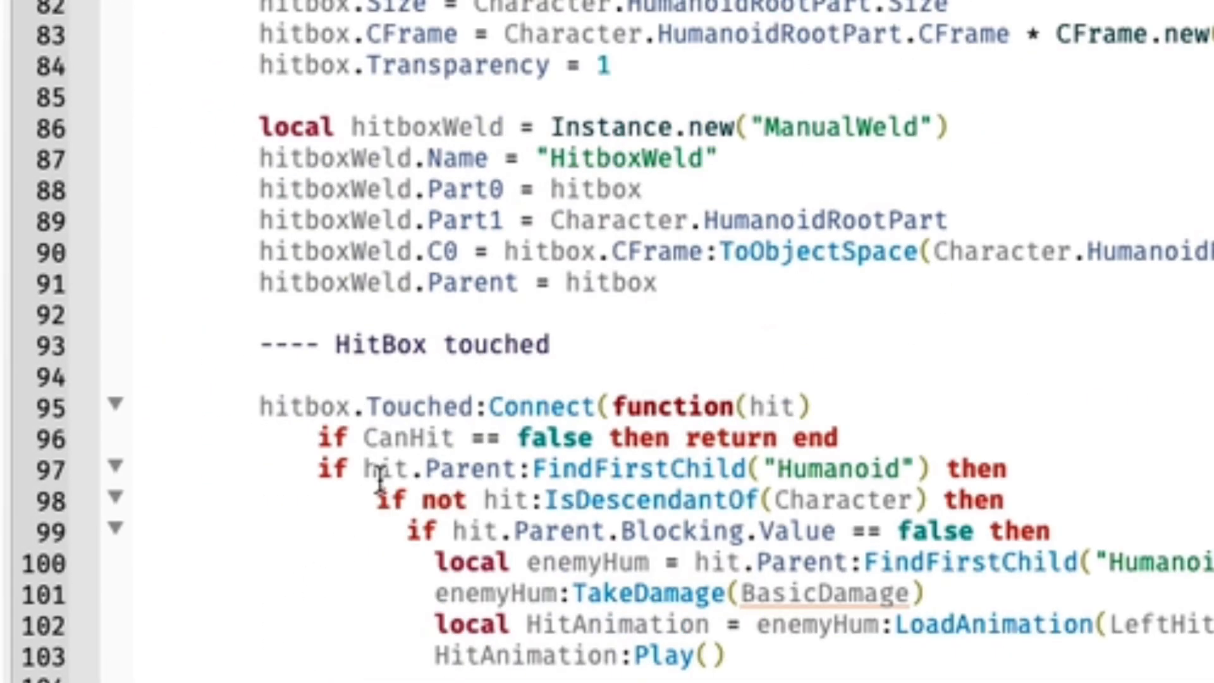
pyautogui.scroll(-3)
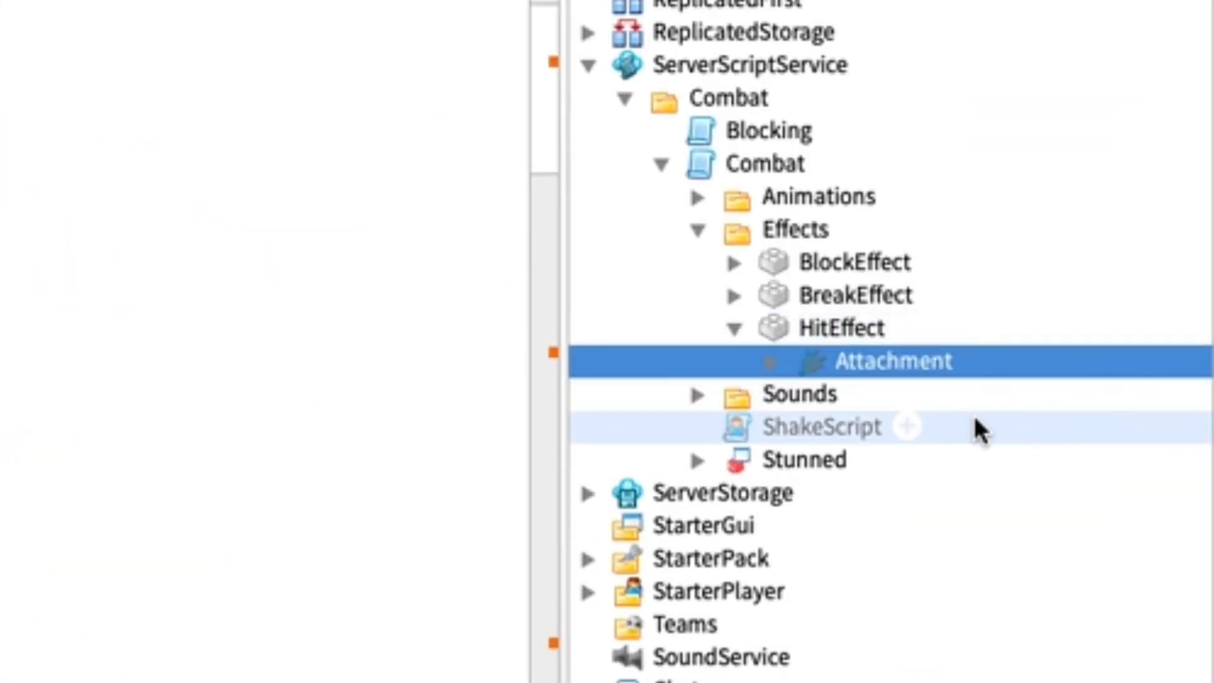
pyautogui.click(770, 361)
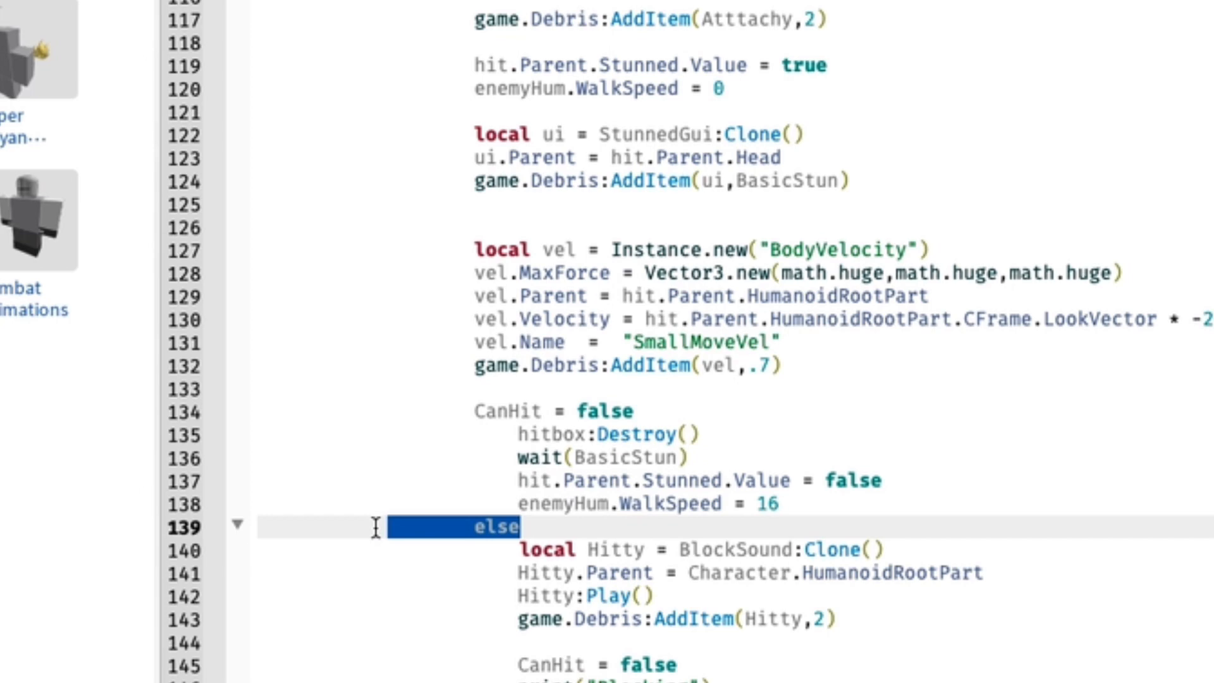
pyautogui.scroll(3)
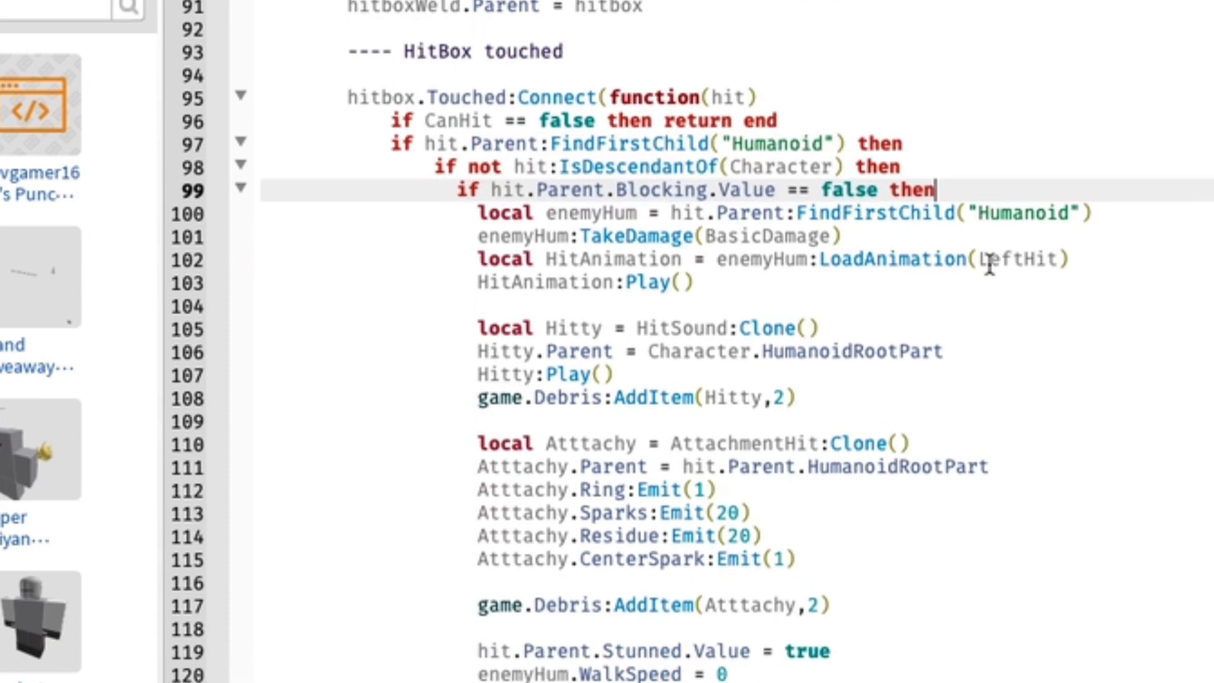
pyautogui.scroll(-3)
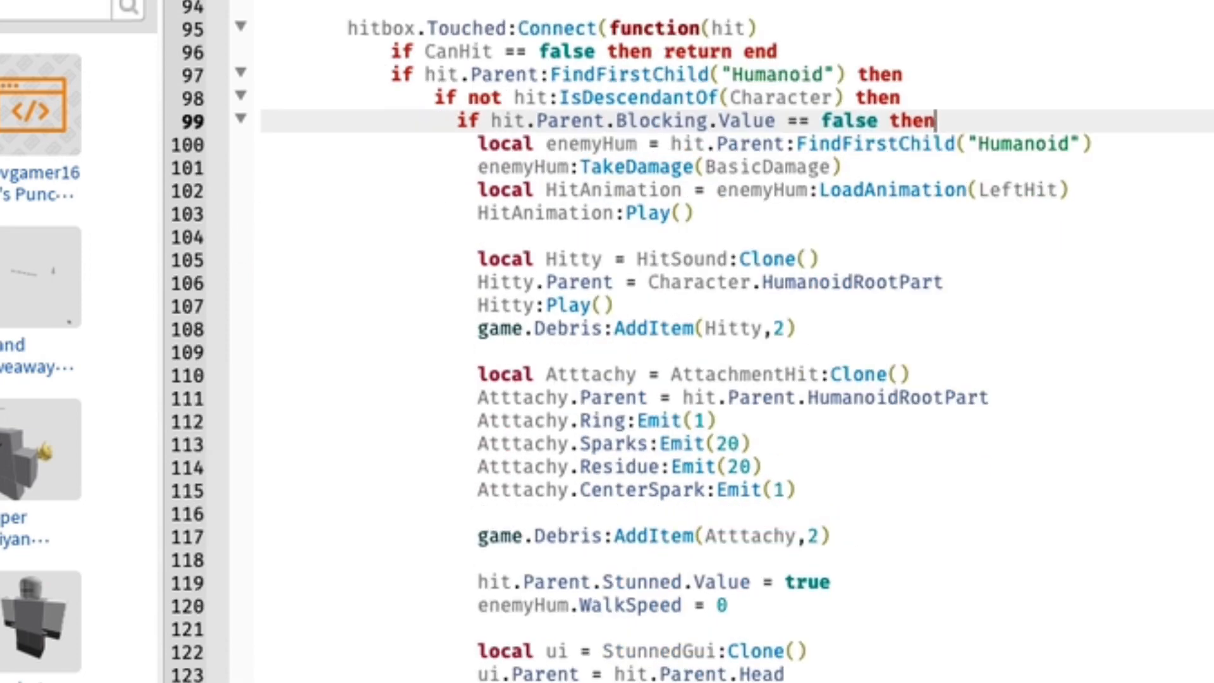
pyautogui.scroll(-3)
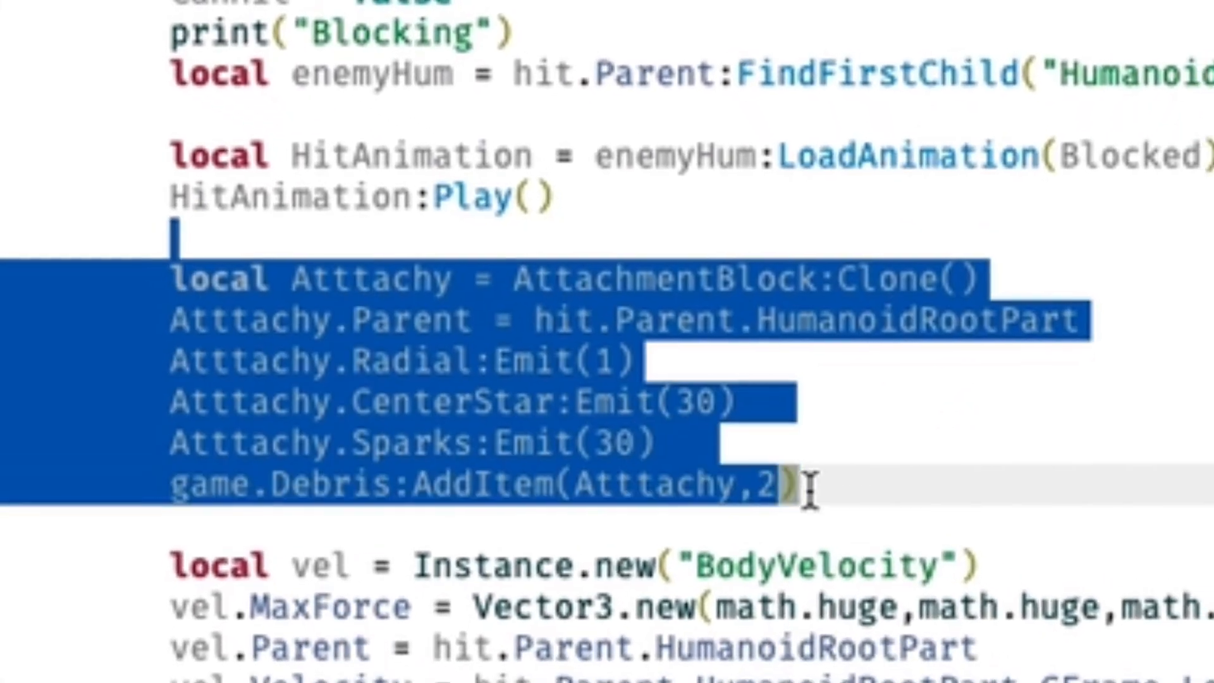
pyautogui.scroll(-3)
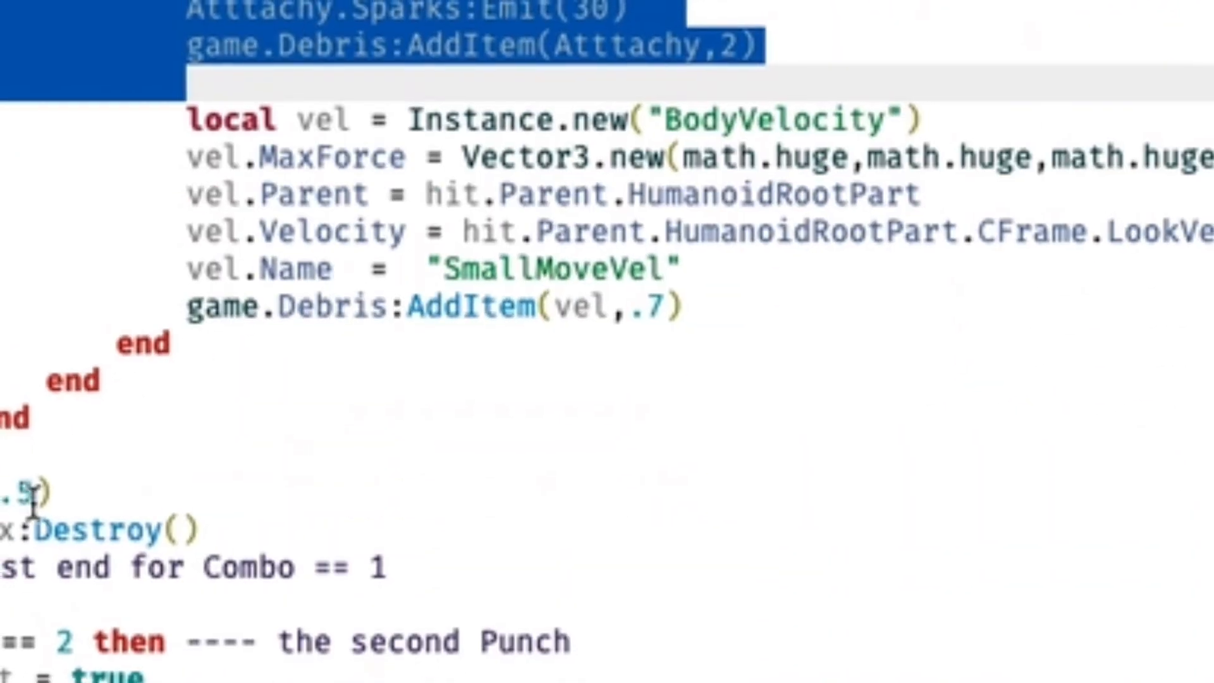
pyautogui.scroll(-3)
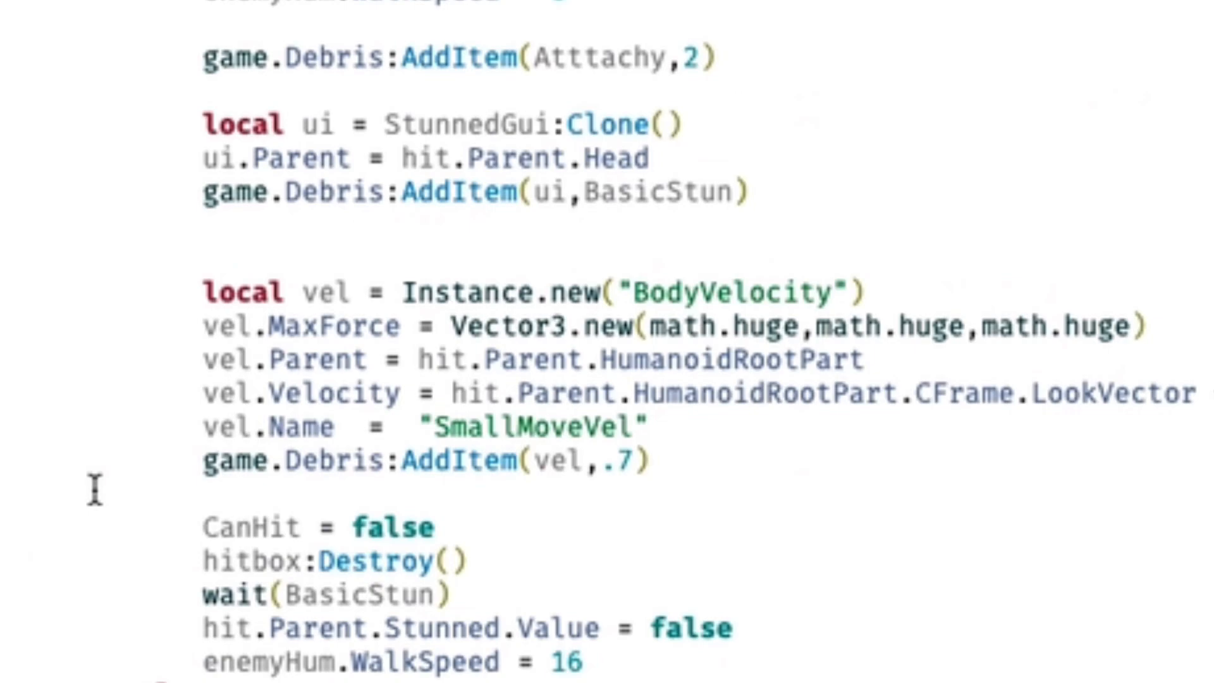
pyautogui.scroll(3)
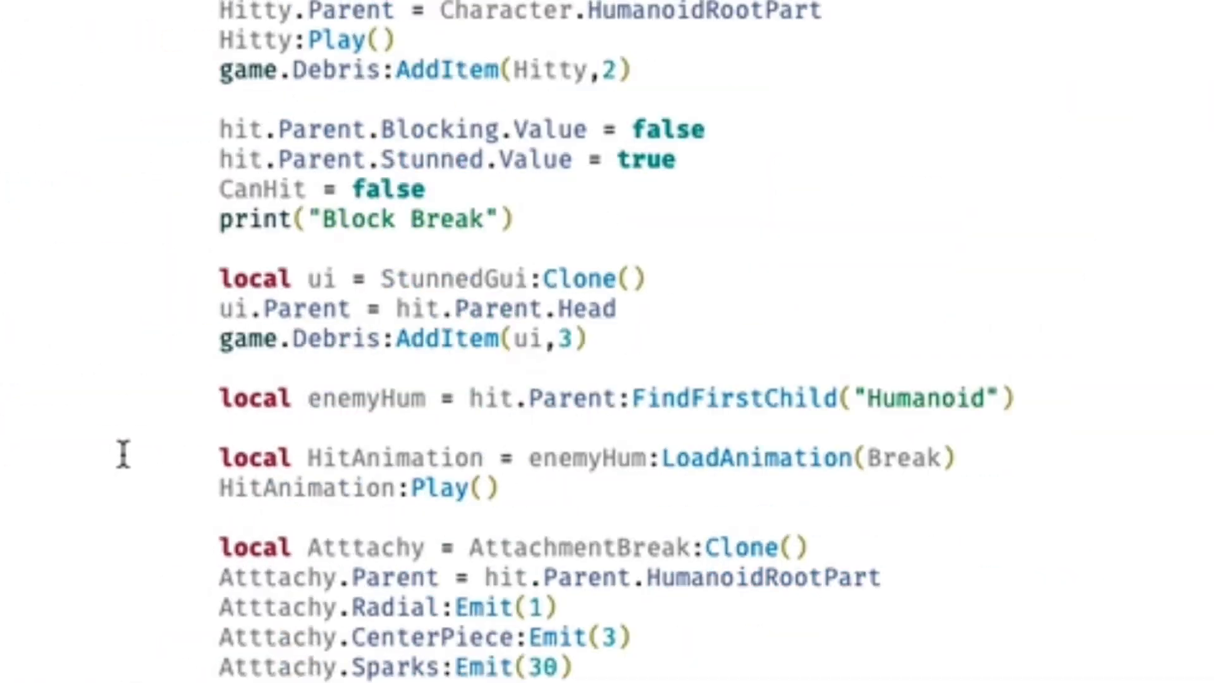
pyautogui.scroll(-3)
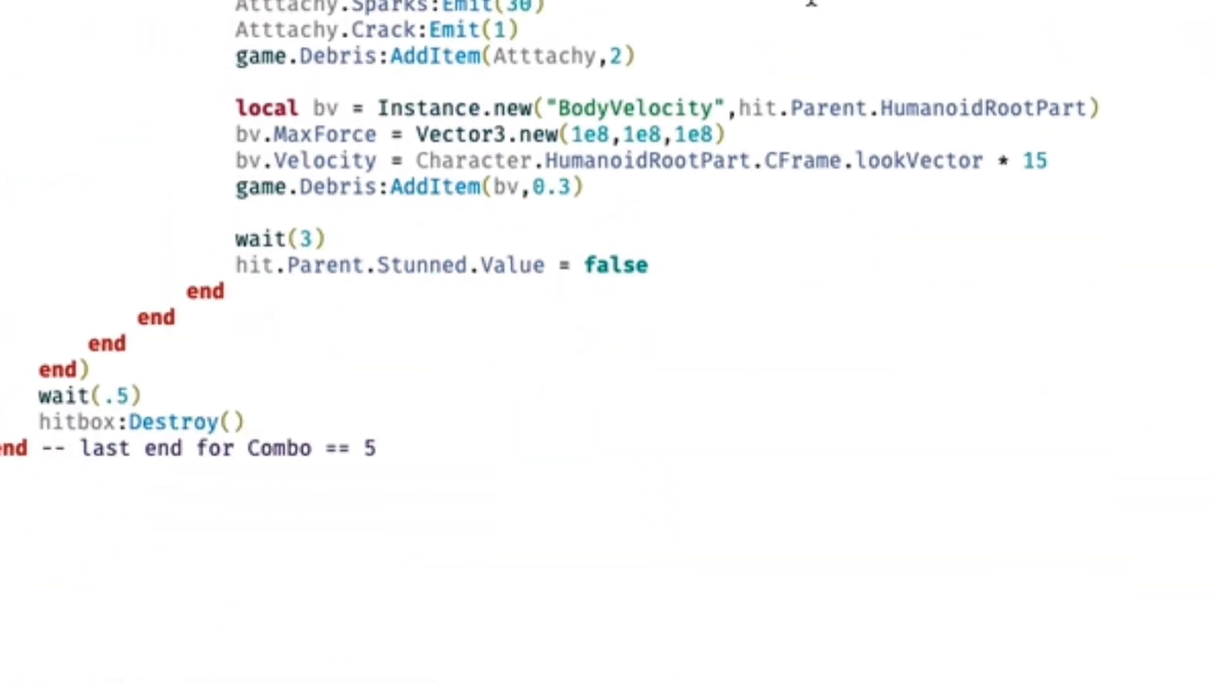
pyautogui.scroll(3)
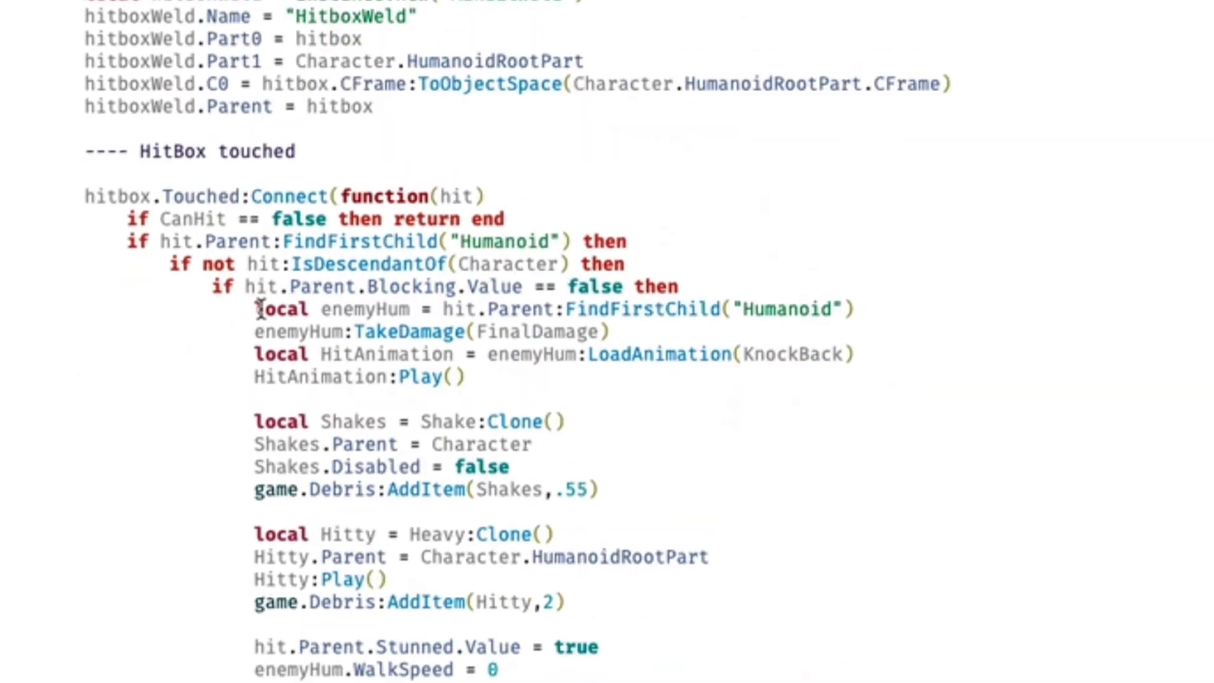
pyautogui.scroll(-3)
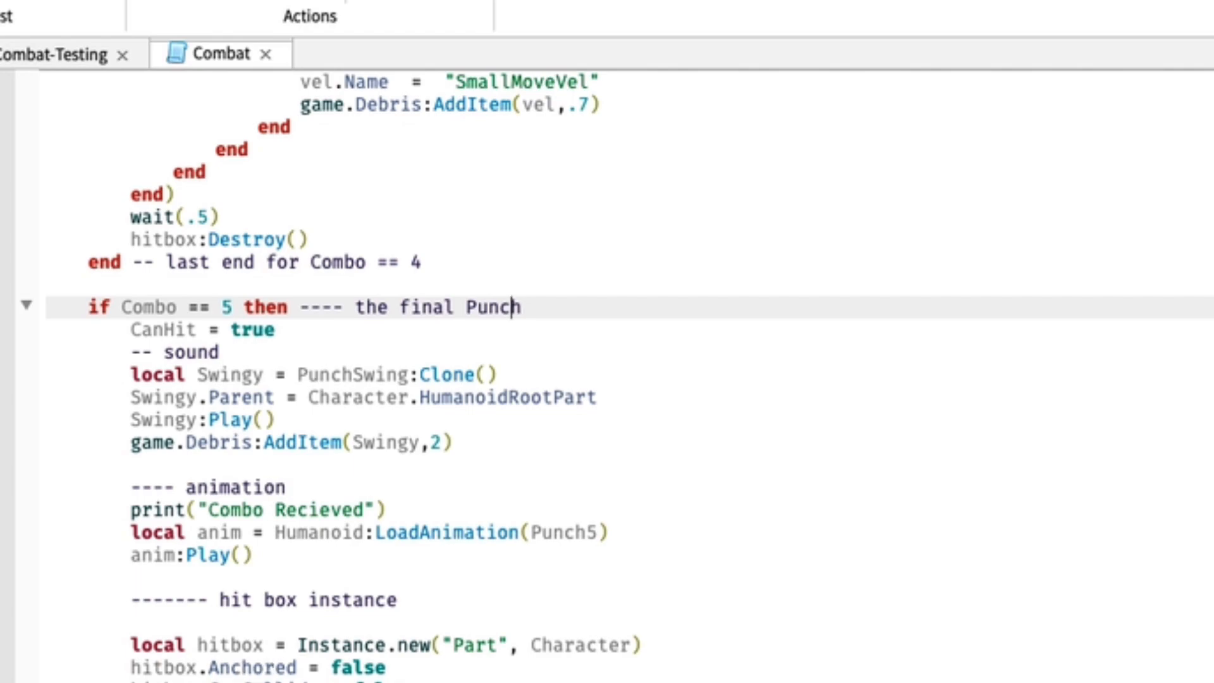
pyautogui.scroll(-3)
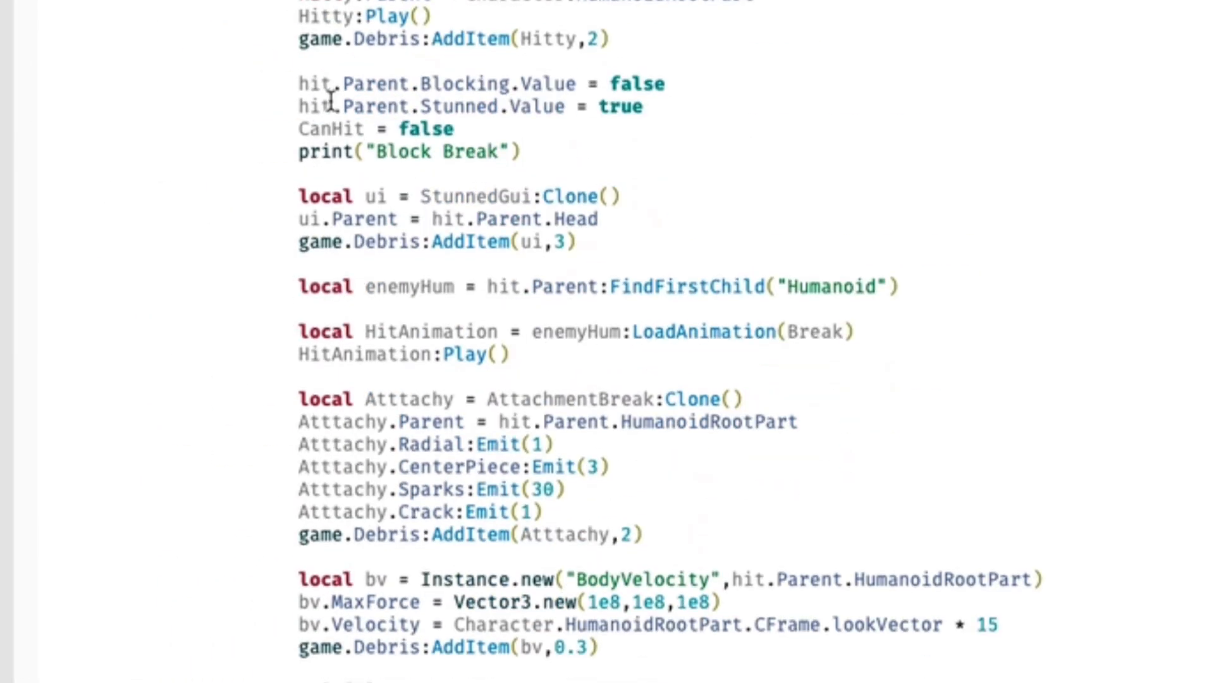